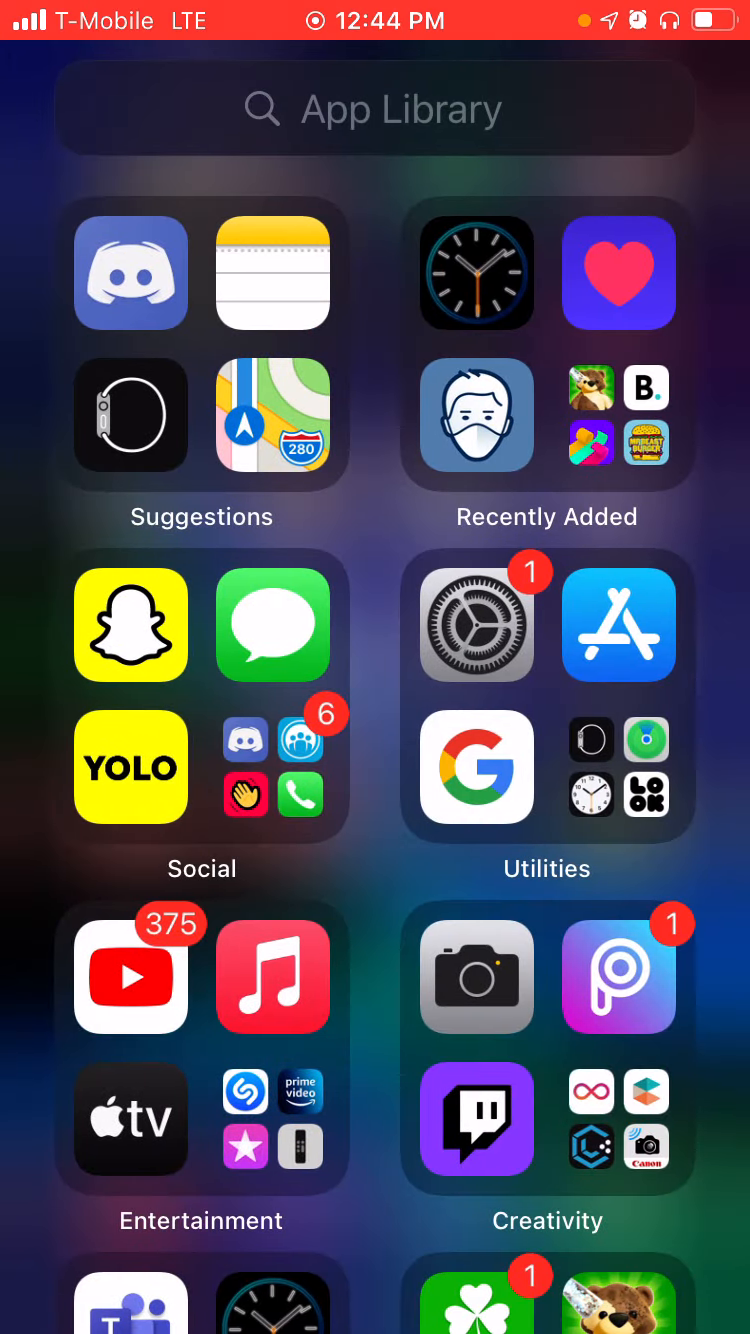
Launch Discord from the App Library and show the Direct Messages list
click(130, 273)
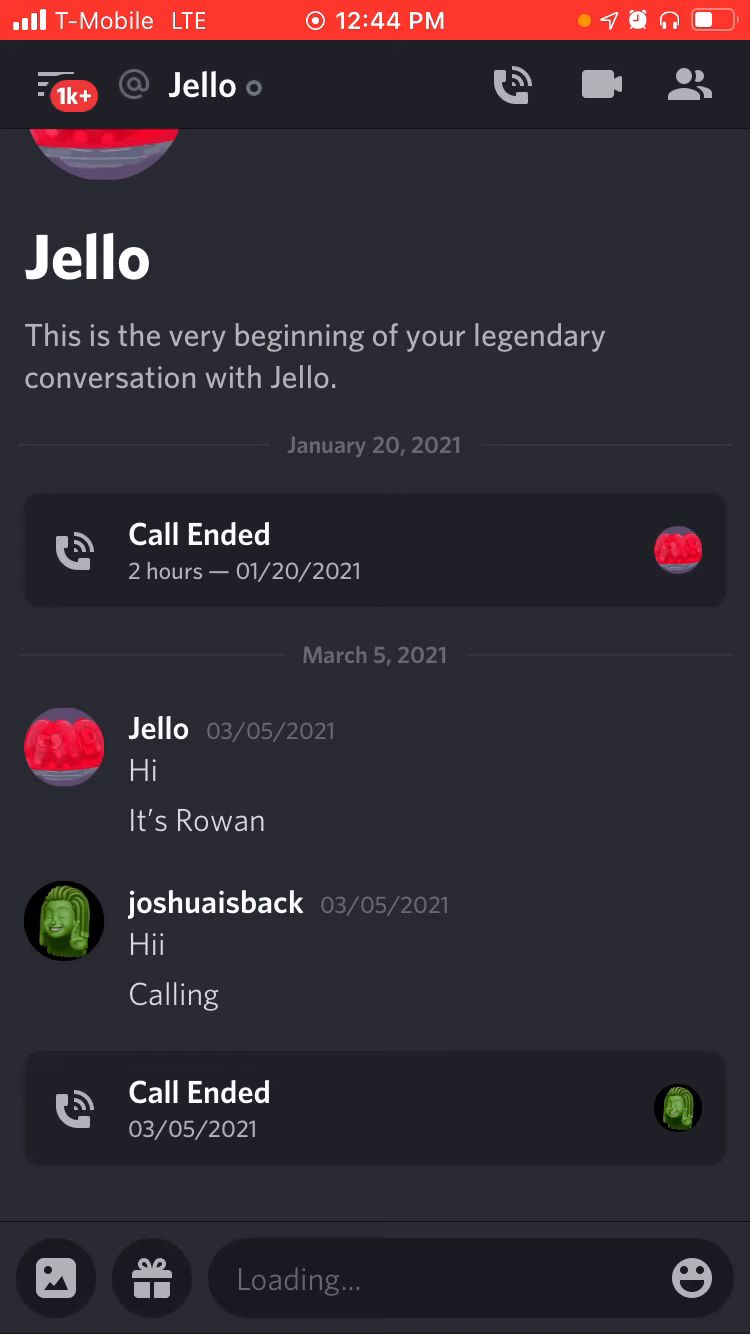
click(688, 85)
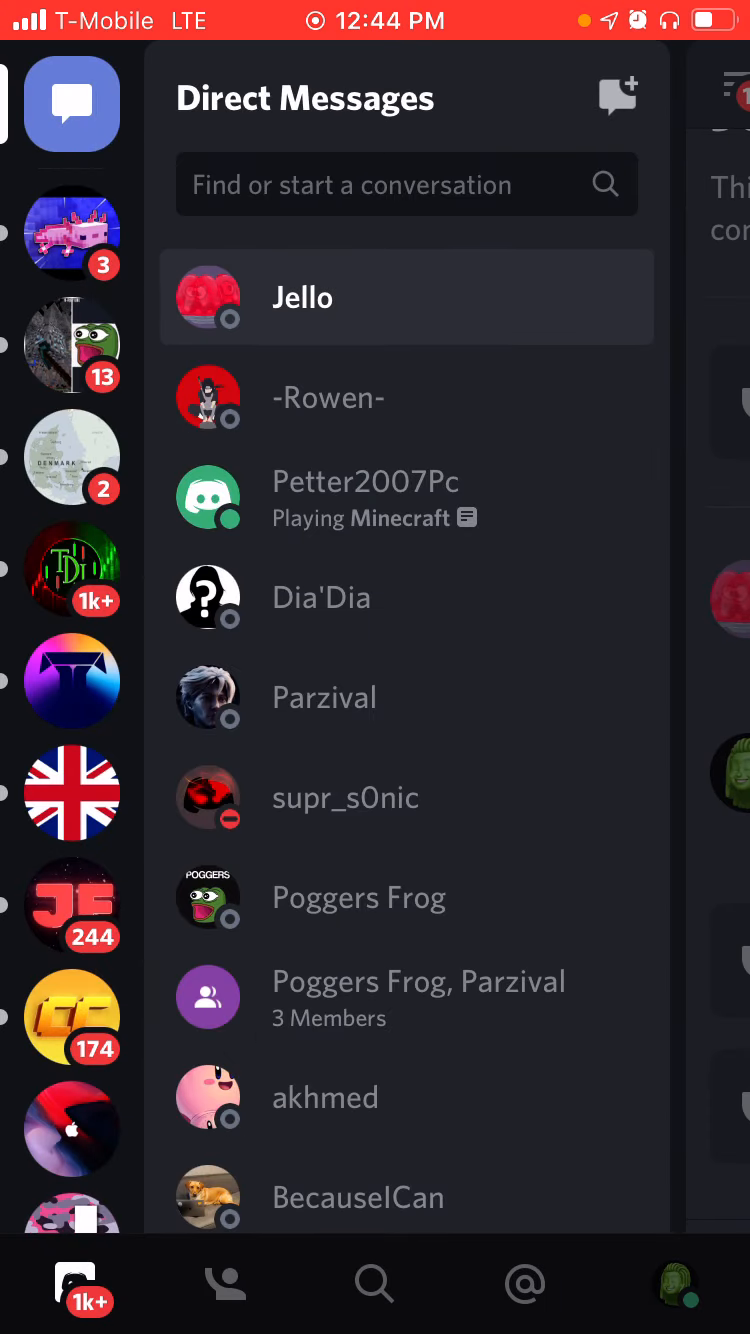
Browse The Daily Traders' #youtube-channel and #testimonials, then return to its channel list
scroll(down, 3)
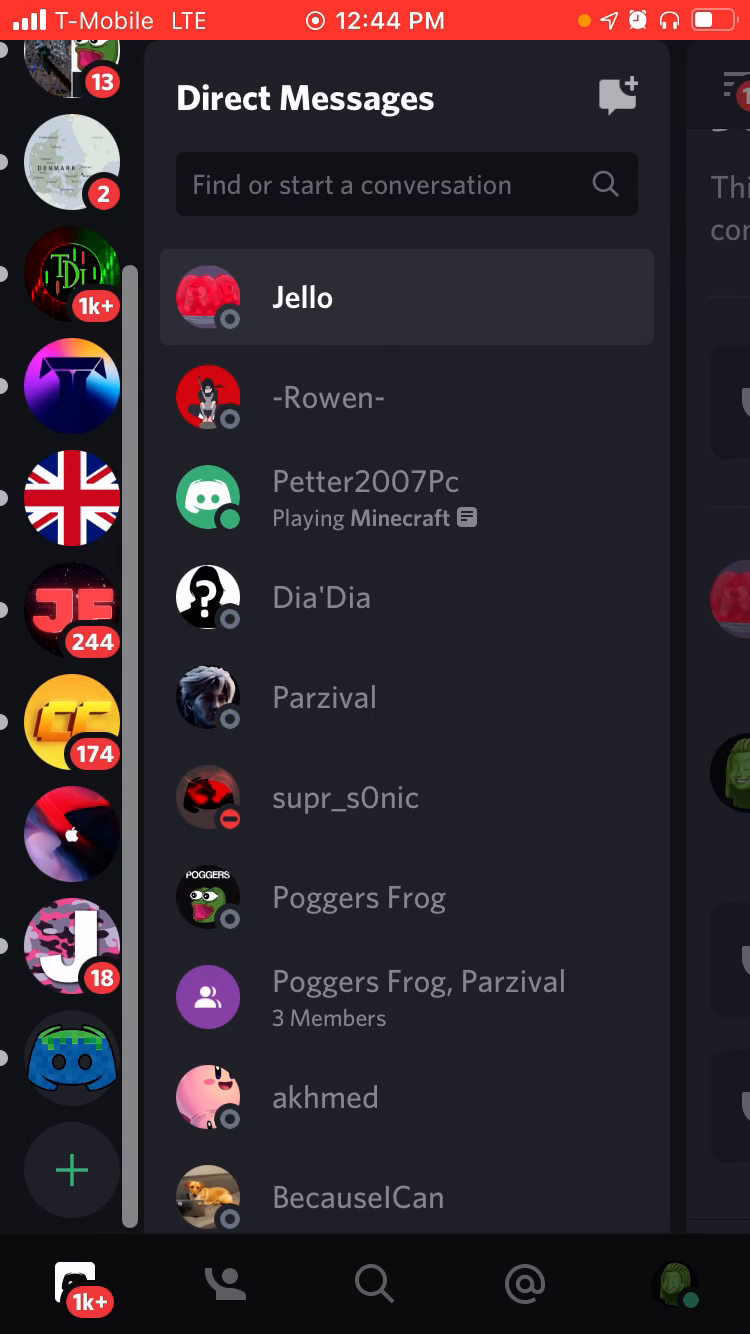
click(71, 274)
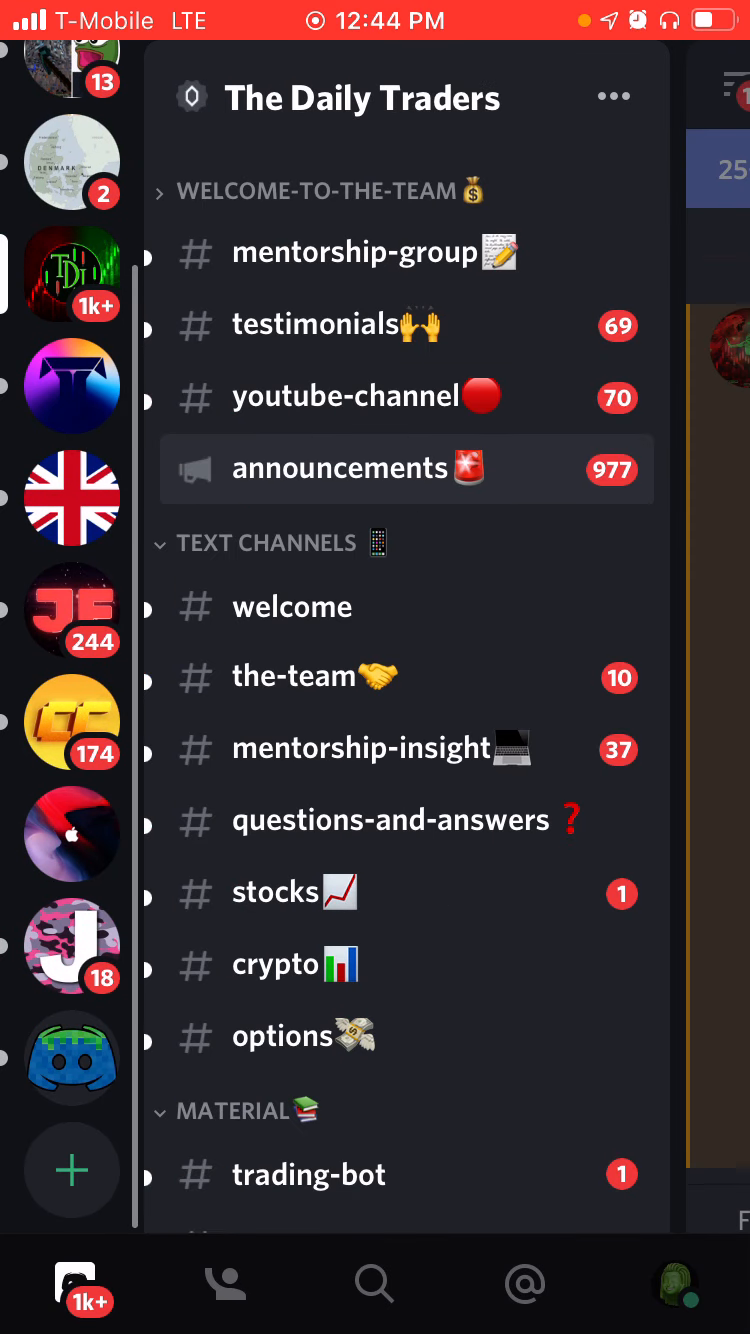
click(337, 468)
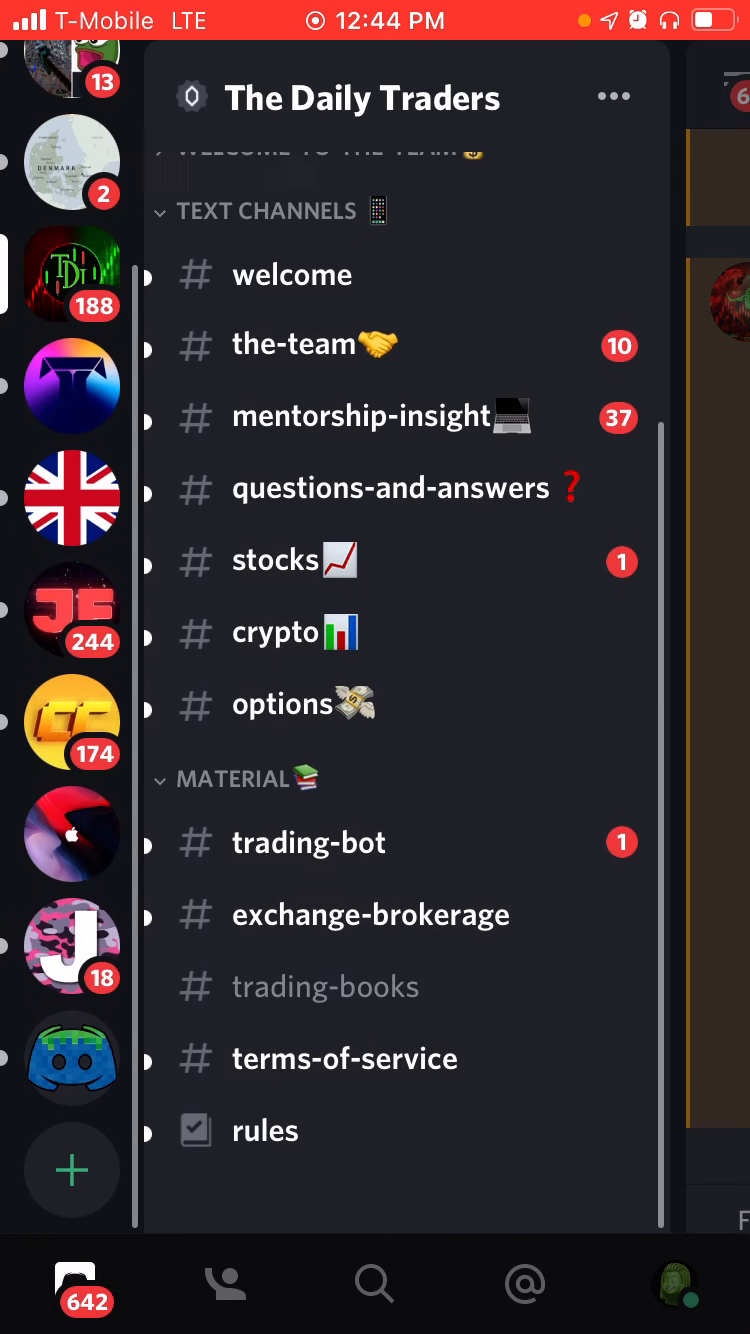
scroll(up, 3)
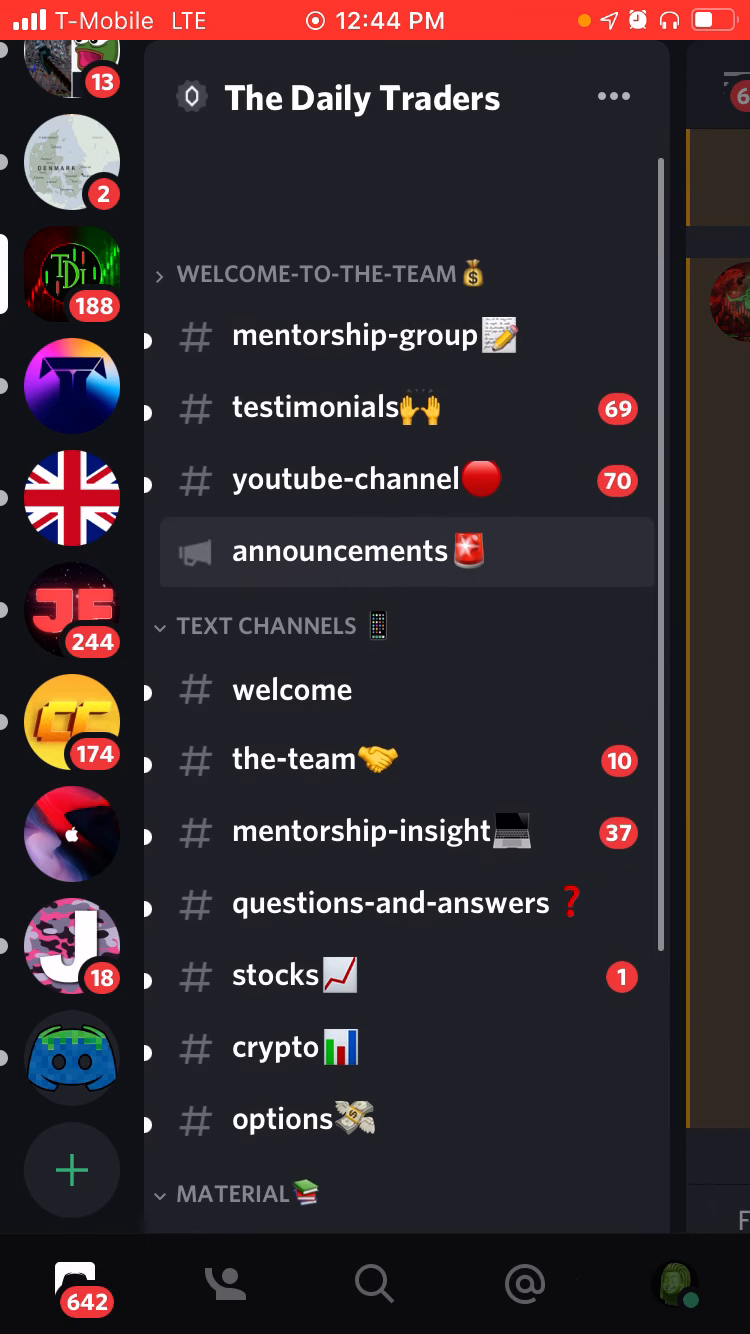
scroll(up, 3)
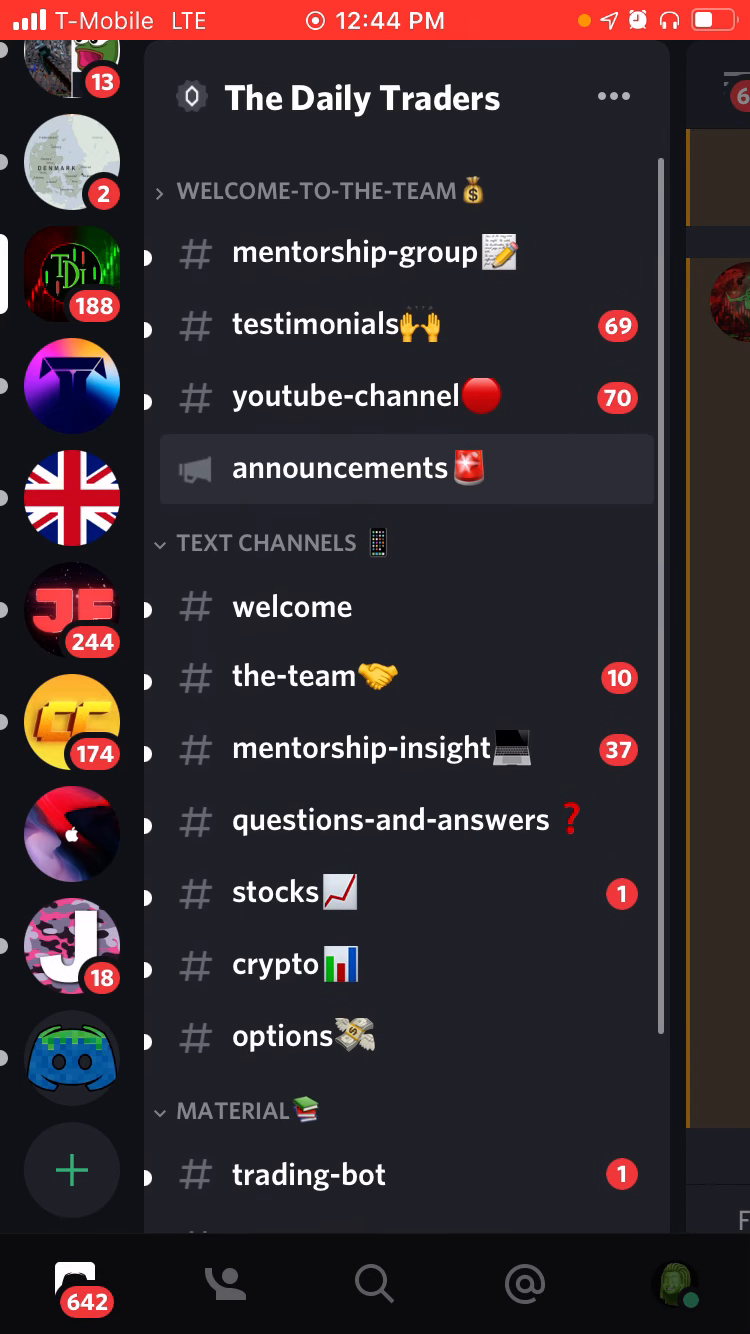
click(291, 607)
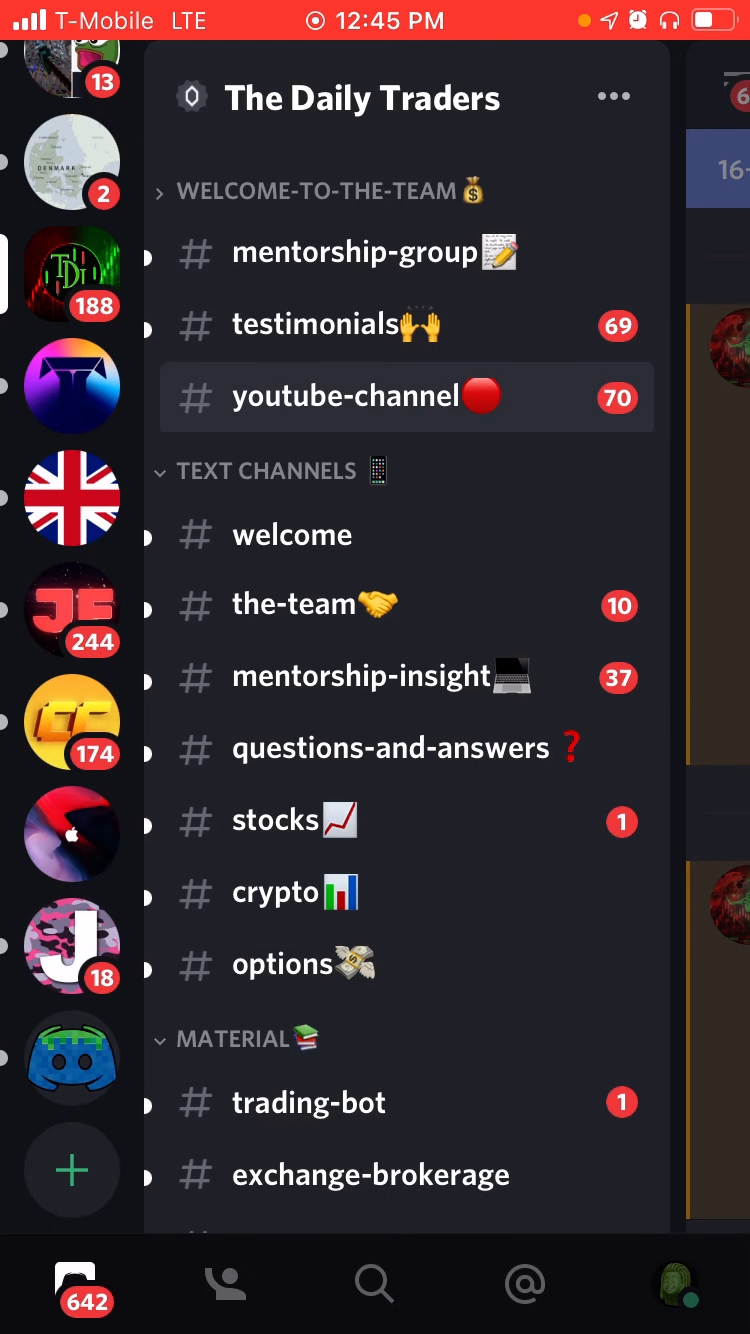
click(315, 324)
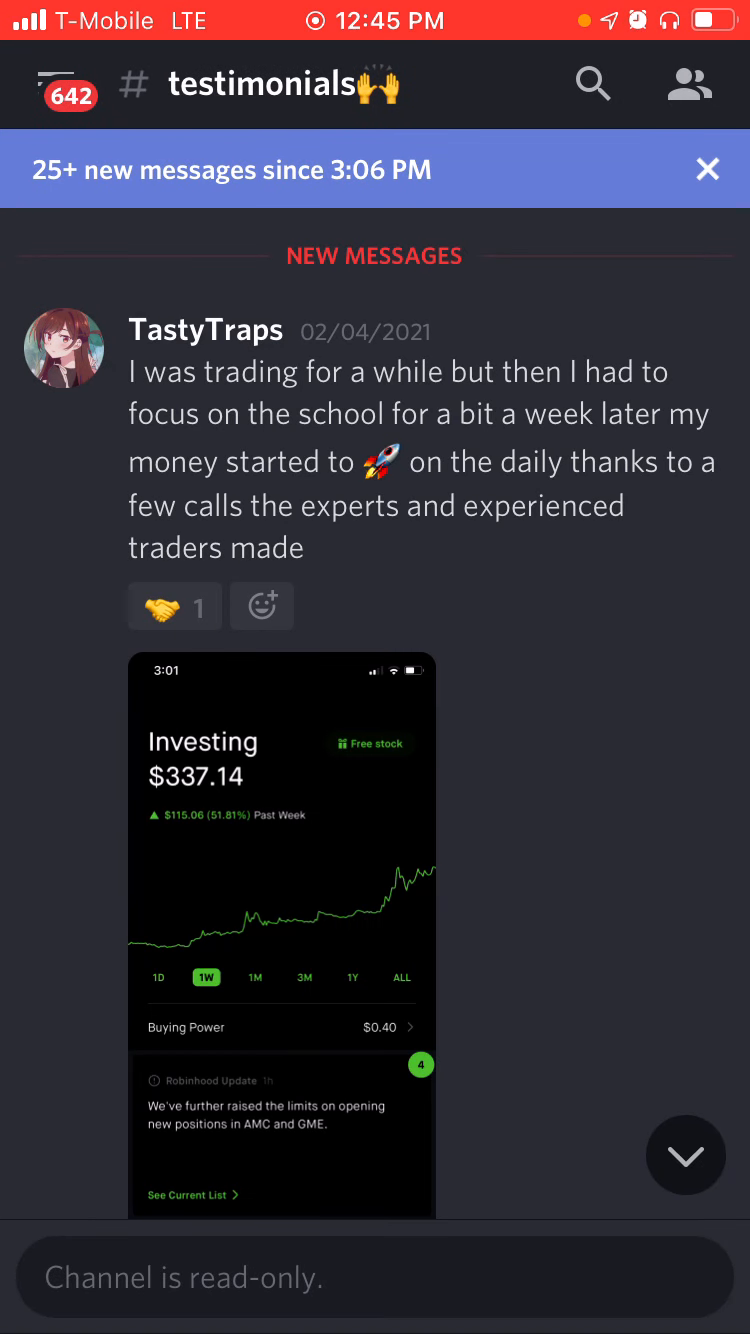
click(60, 84)
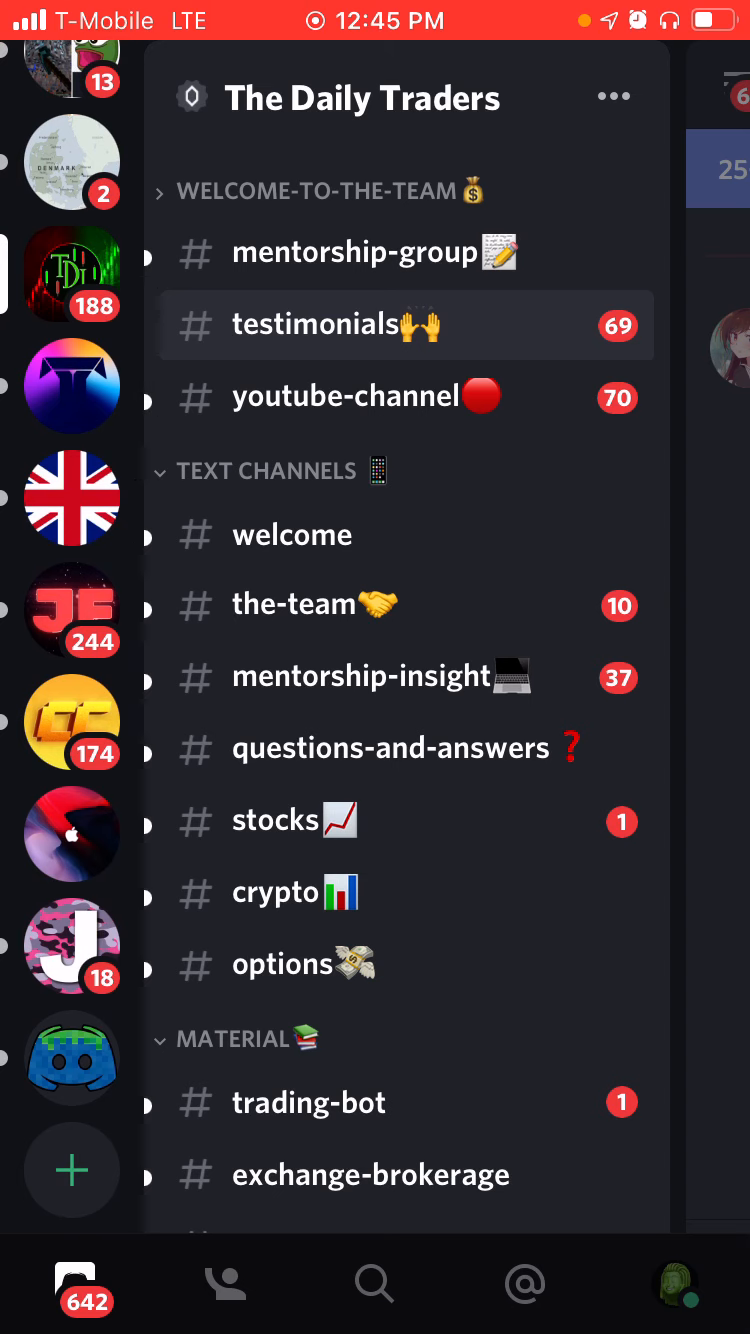
Preview the Create Your Server templates, then close without creating a server
click(72, 1170)
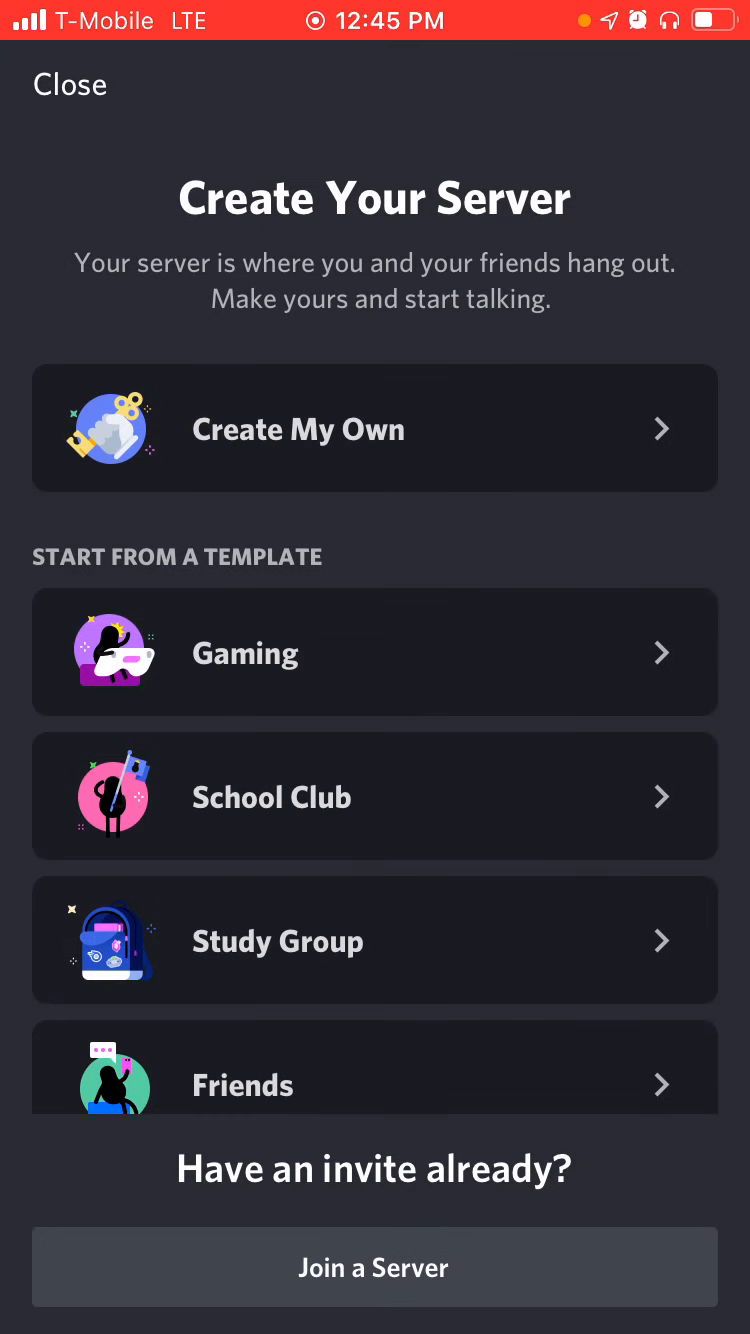
click(374, 429)
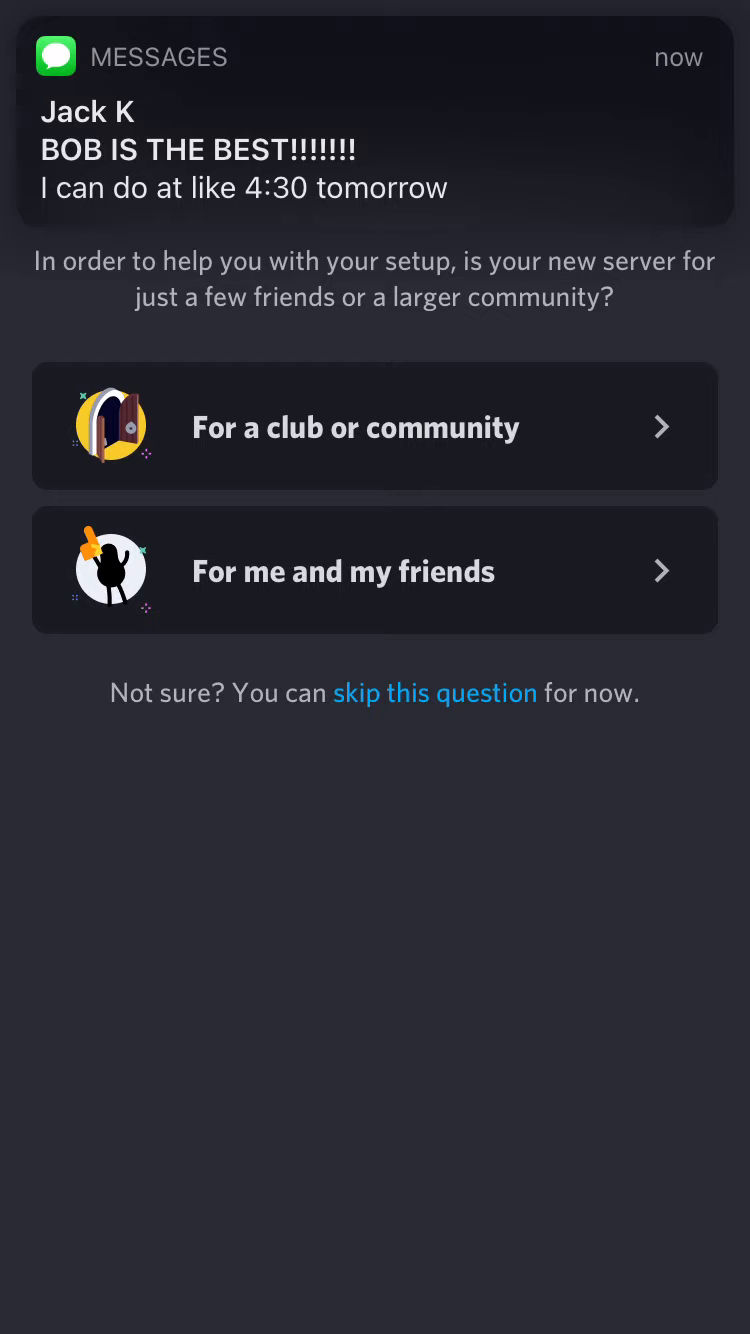
click(375, 427)
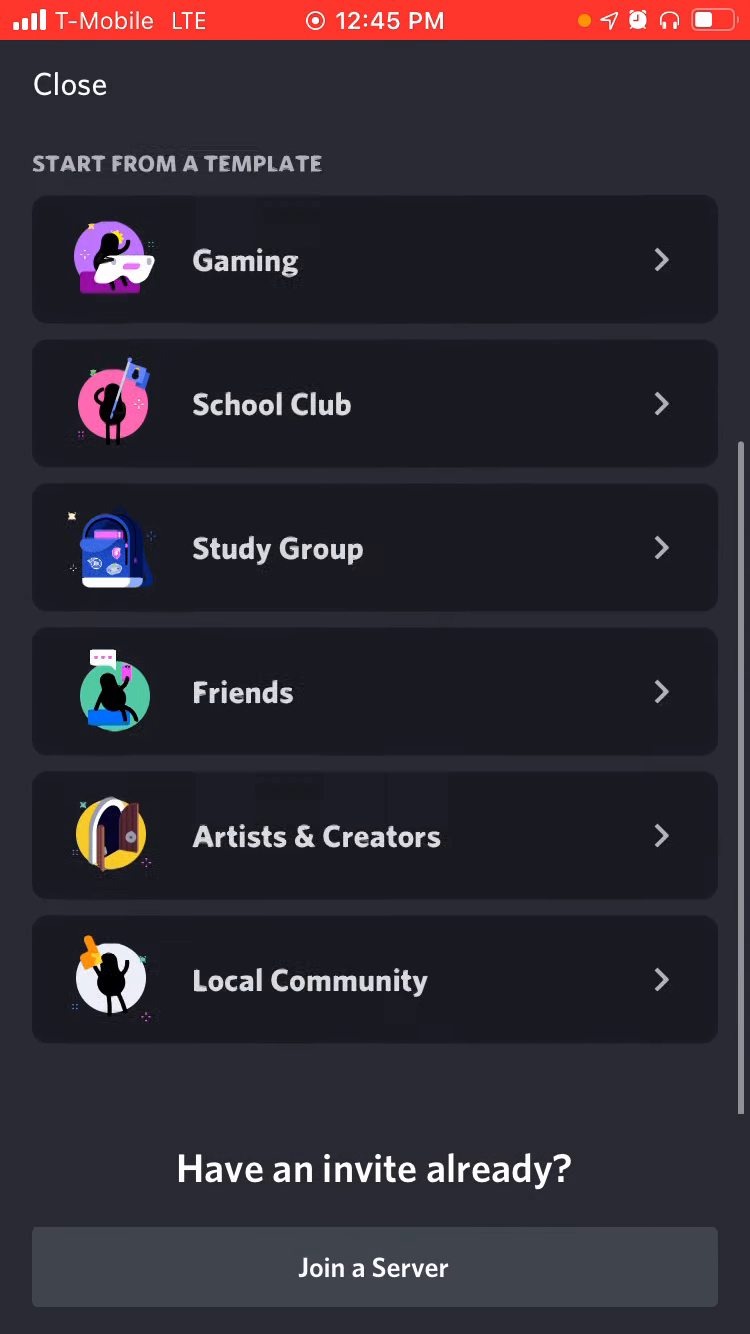
scroll(up, 3)
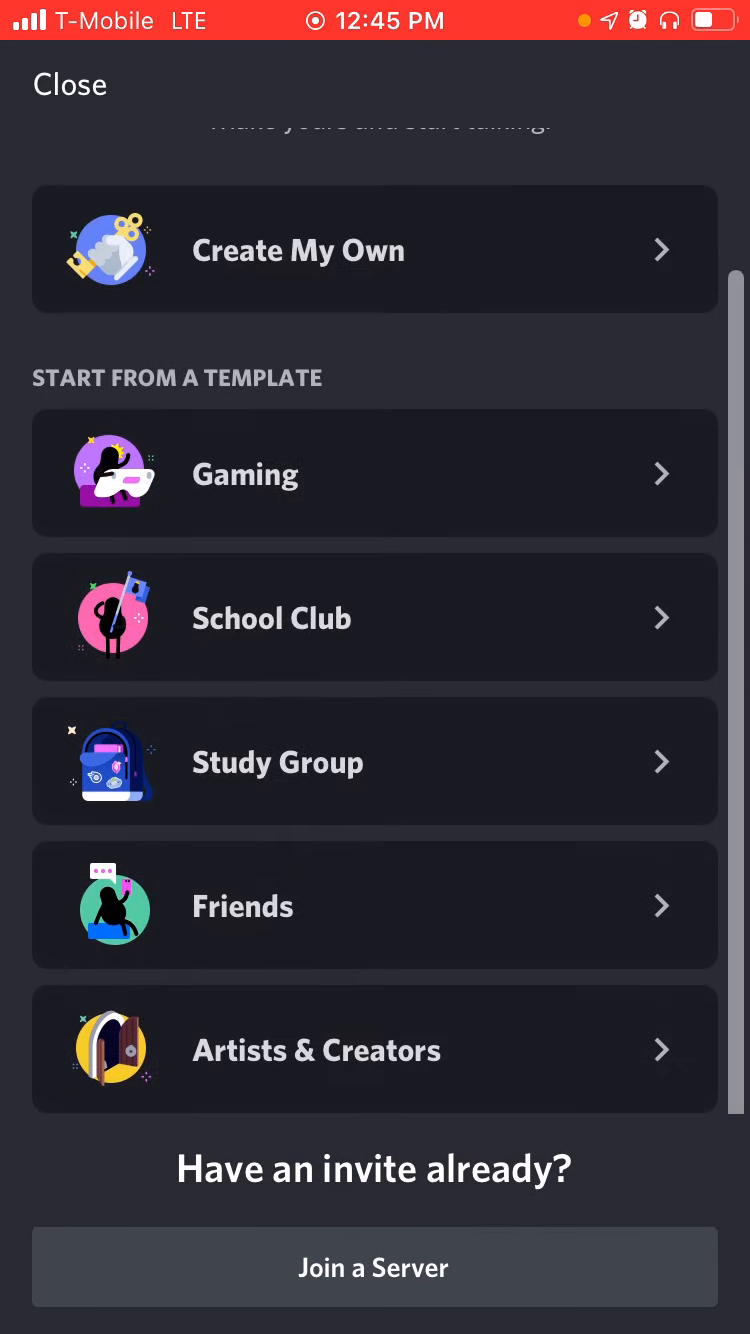
click(70, 84)
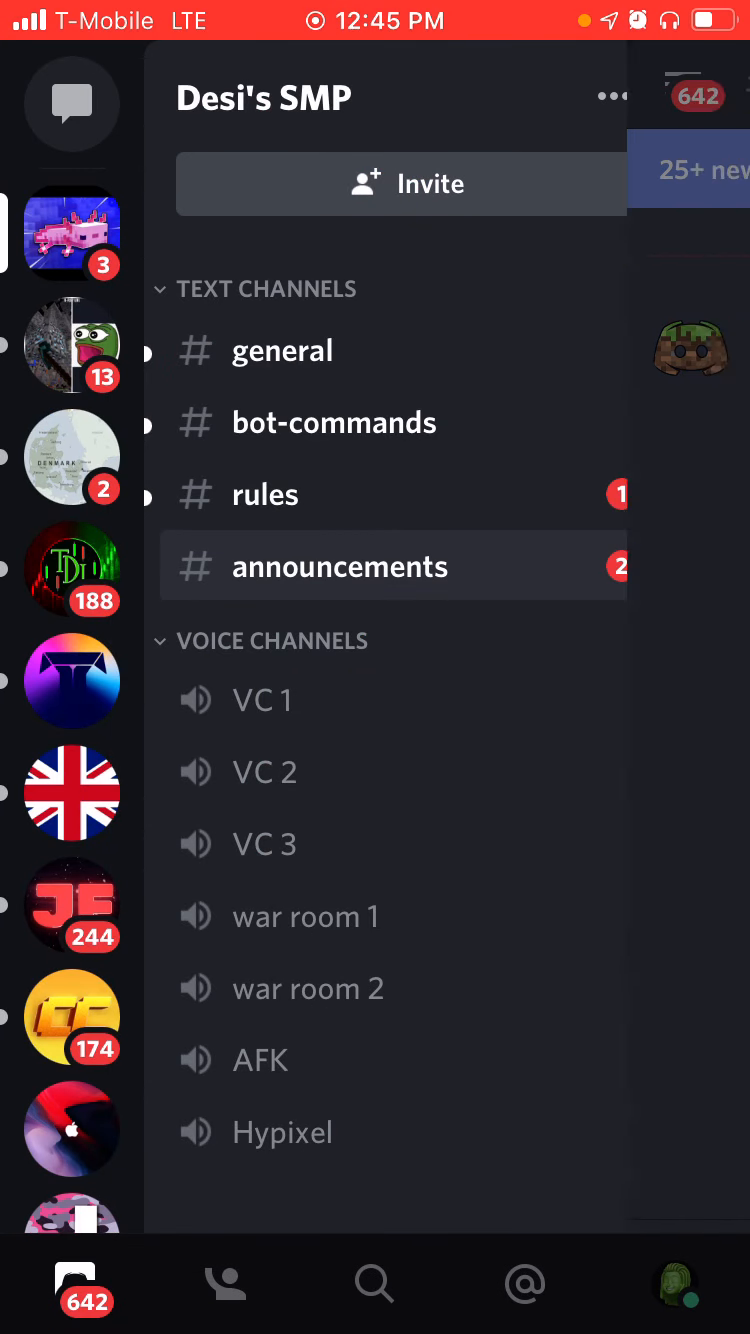
Open Desi's SMP #announcements channel and scroll through its messages
click(340, 566)
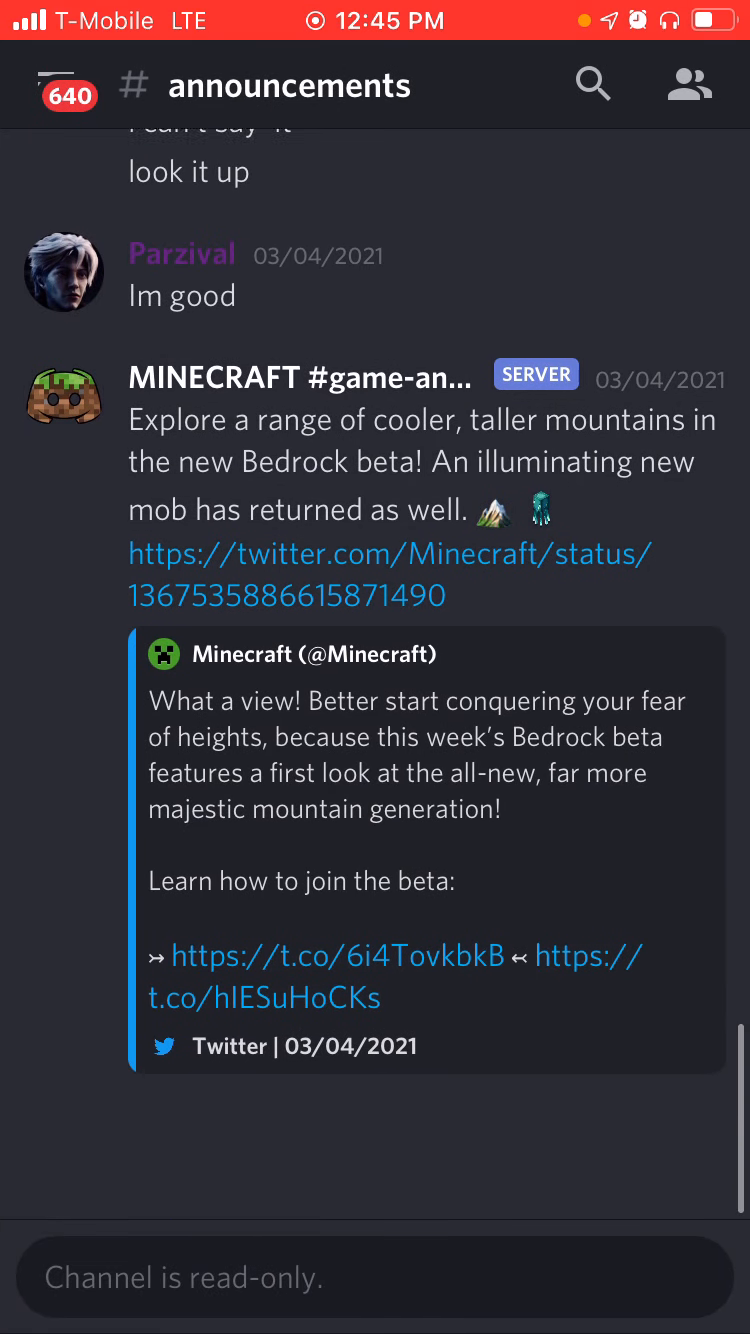
scroll(down, 3)
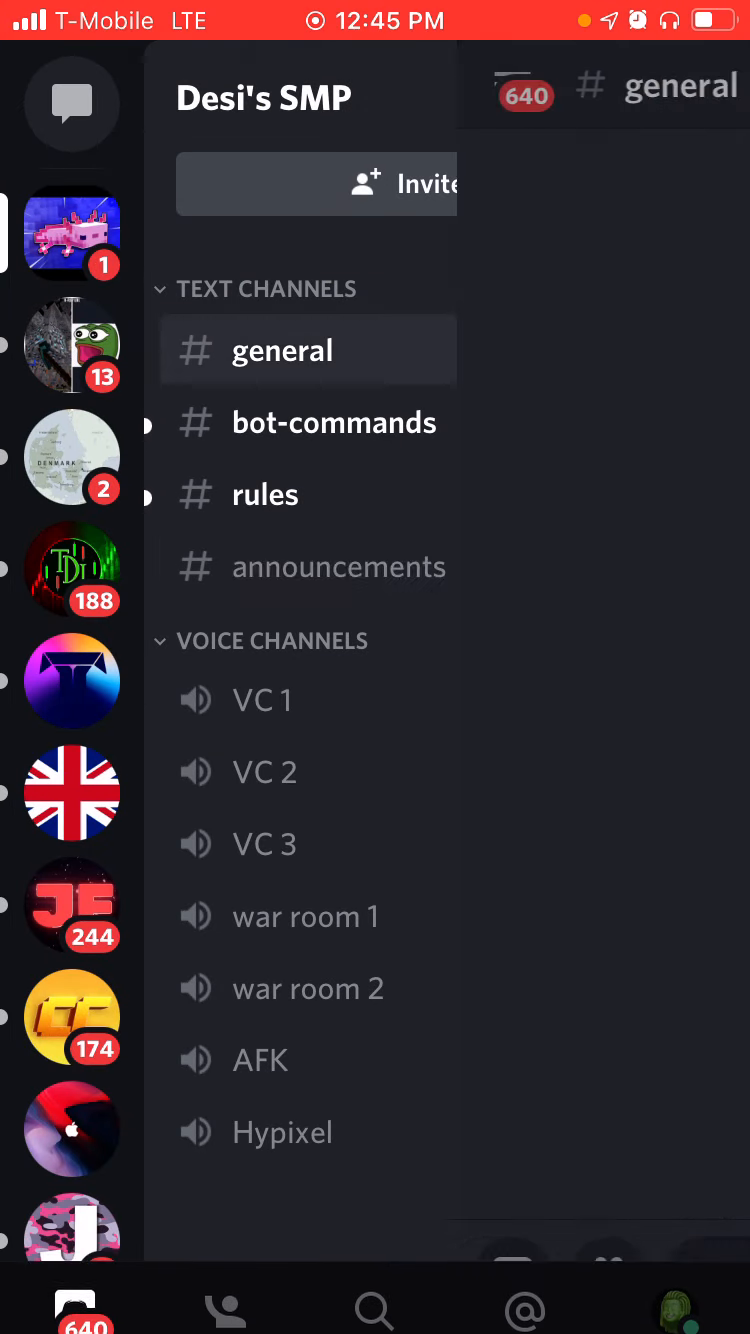
Send the message 'Hello' in Desi's SMP #general channel
click(283, 350)
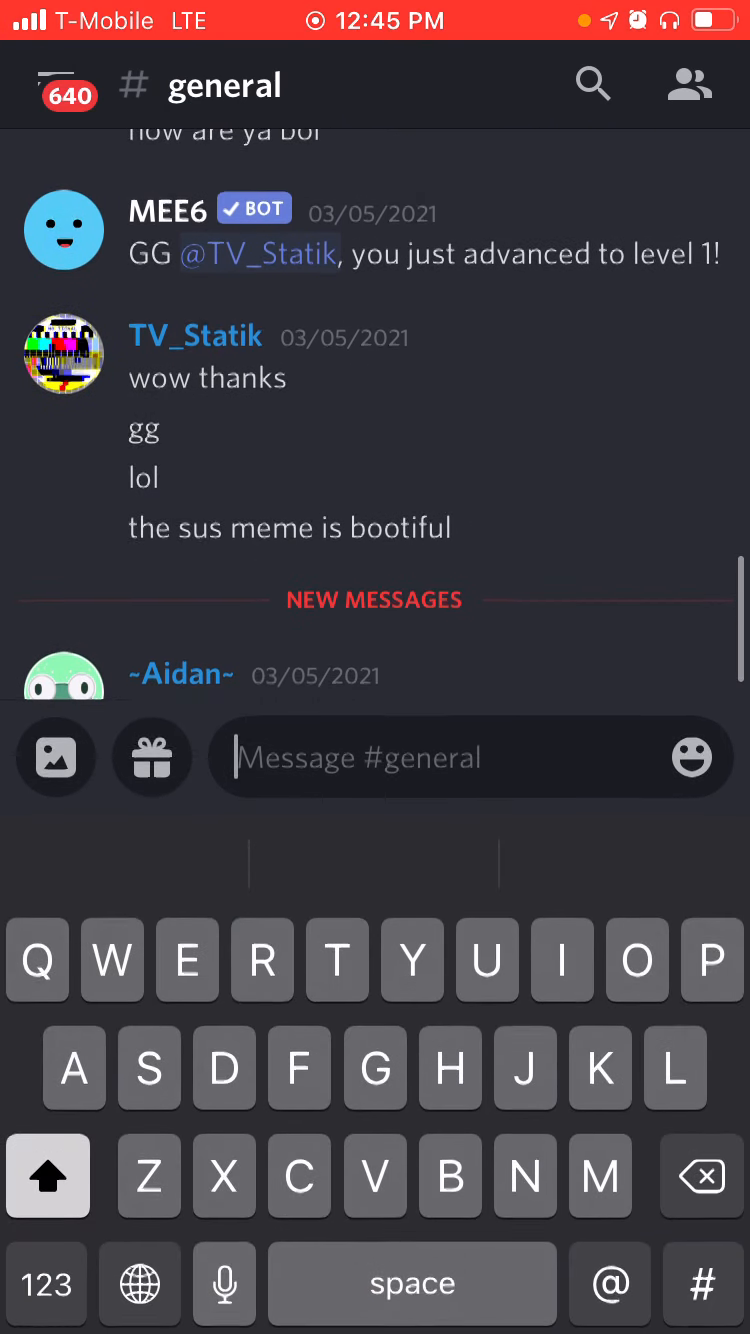
text(Hello)
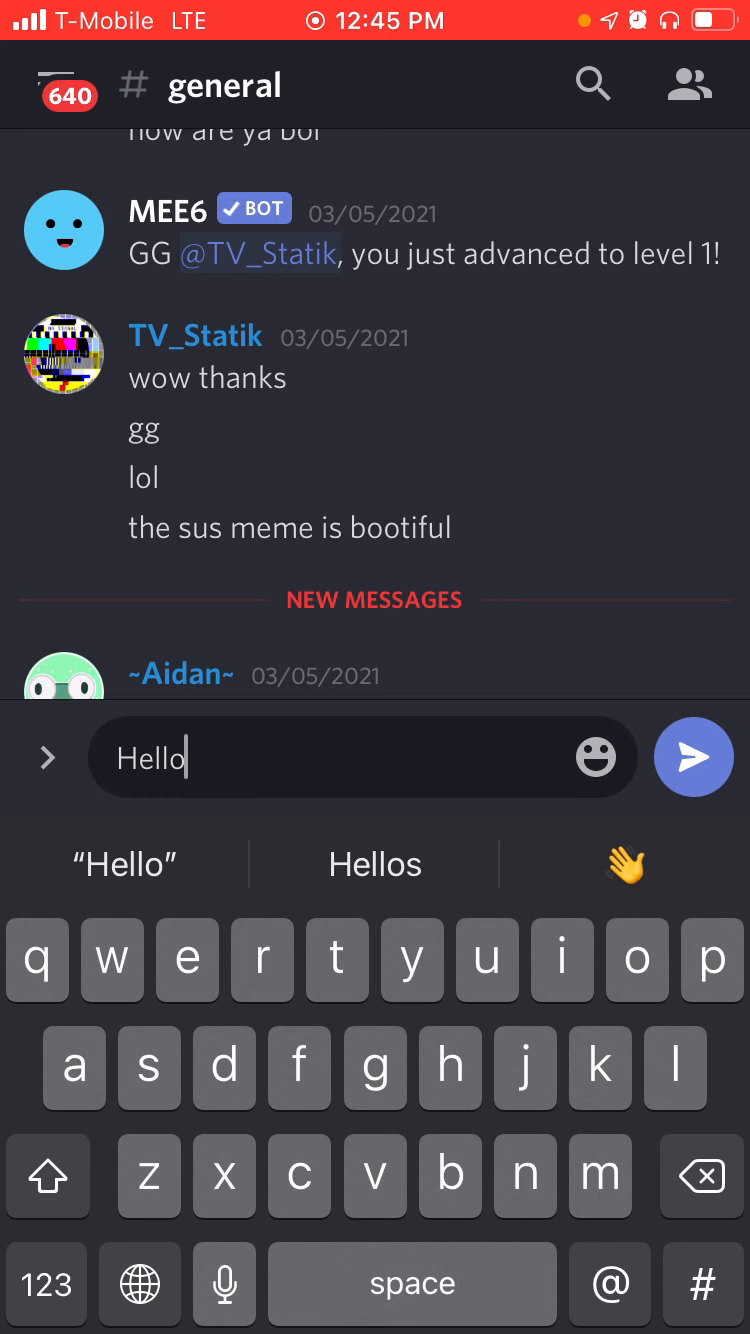
click(692, 757)
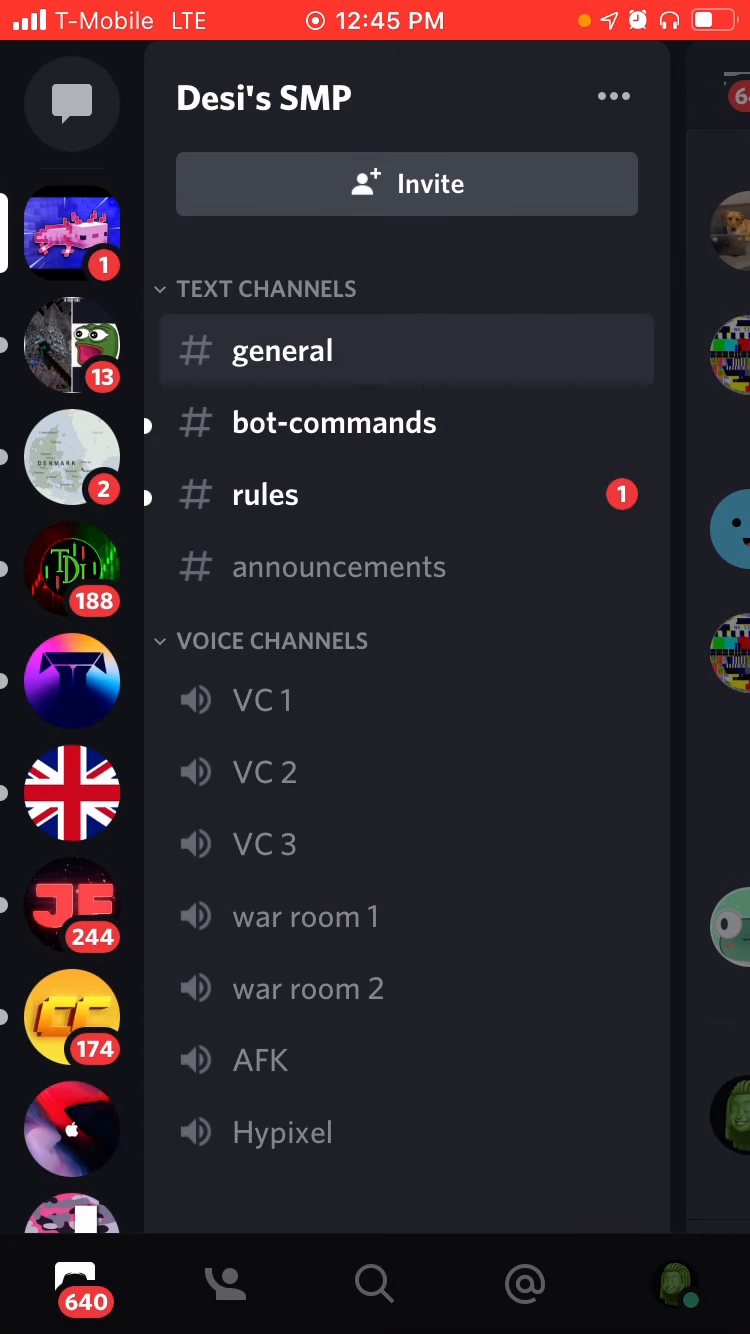
Join and leave A good smp's Lobby voice call, dismissing the feedback prompt
click(71, 345)
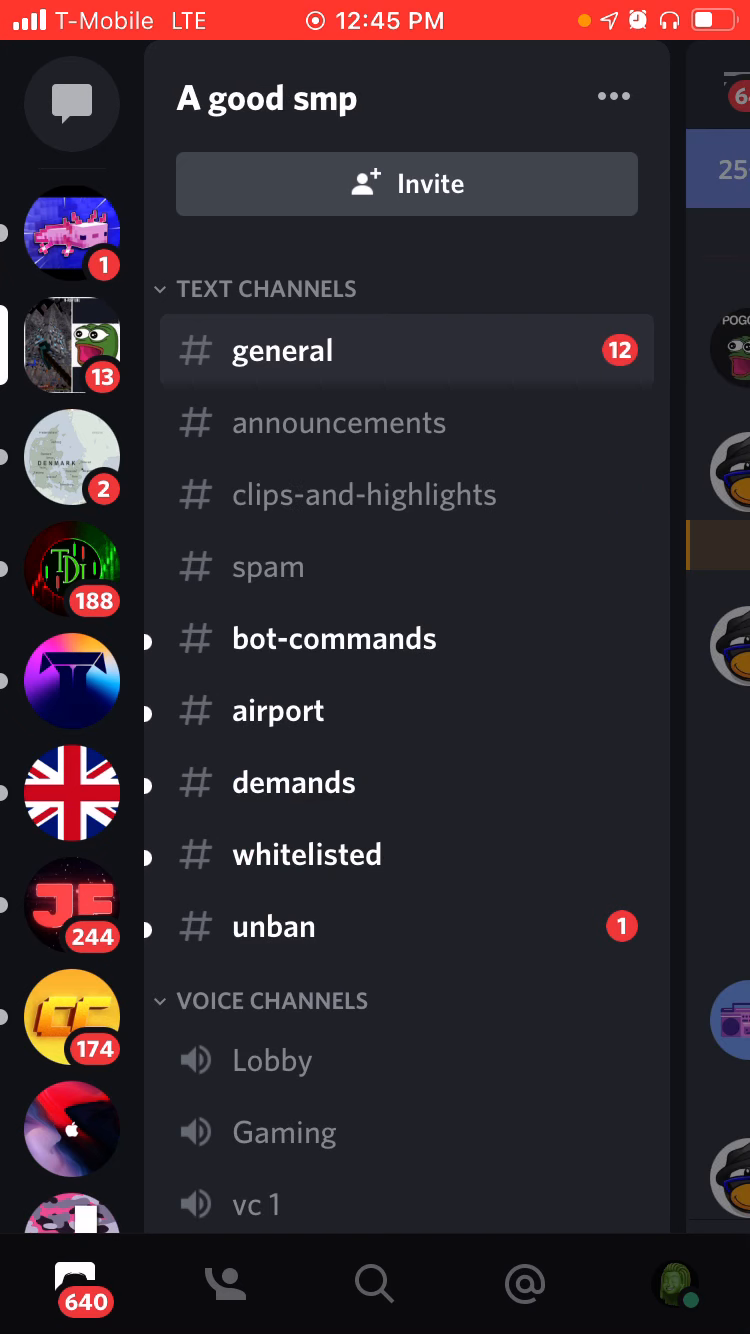
scroll(down, 3)
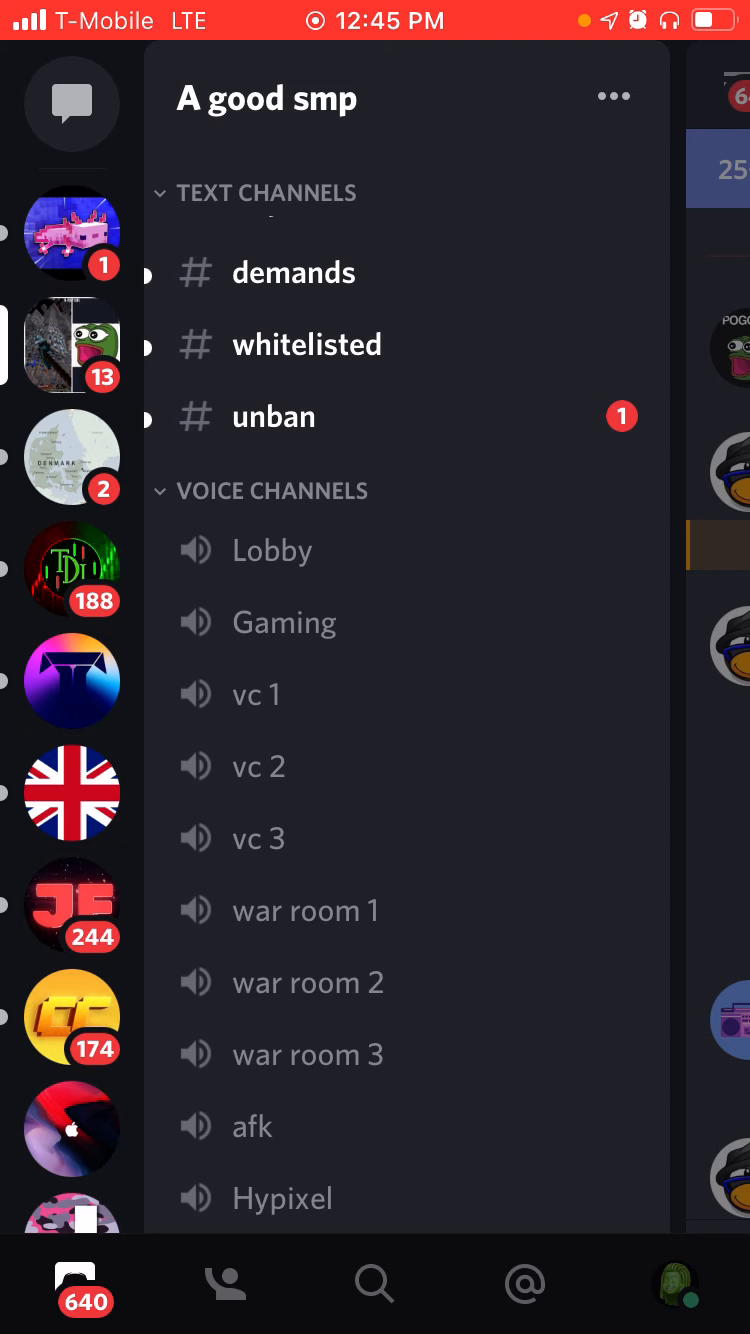
click(272, 550)
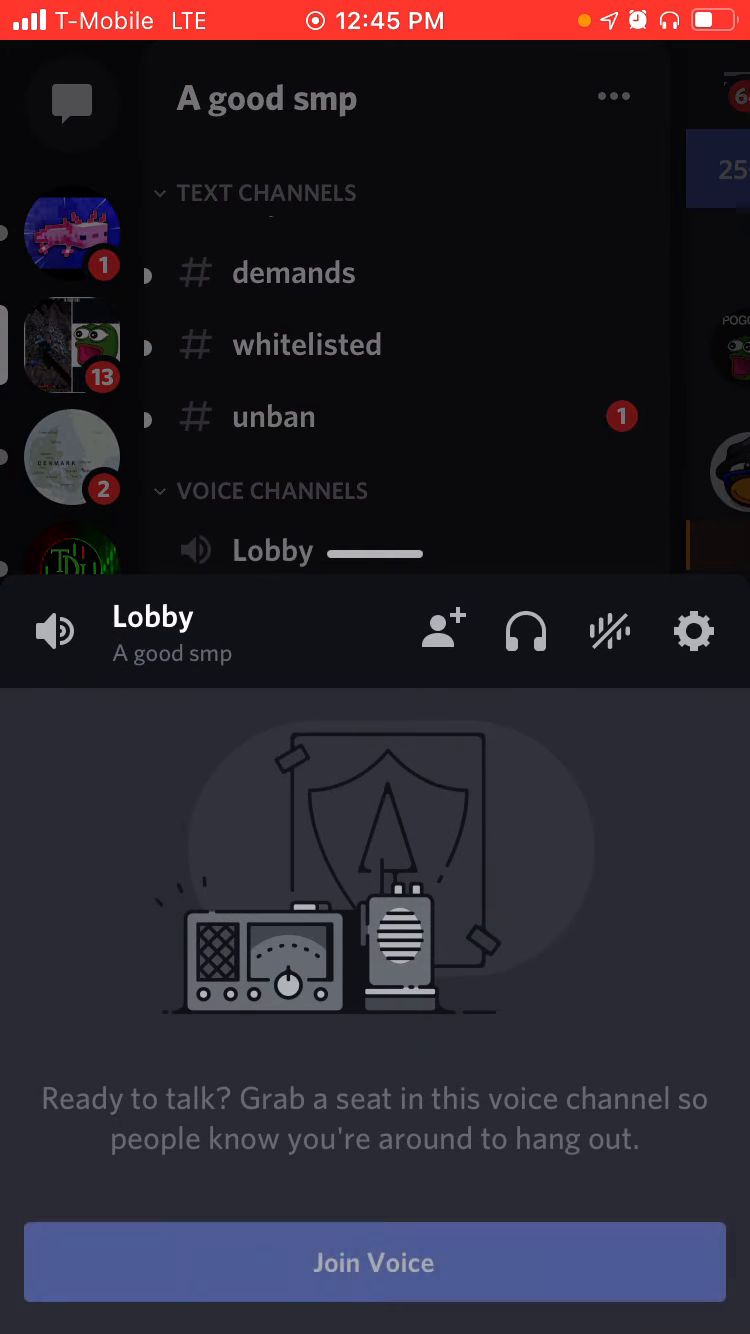
click(373, 1261)
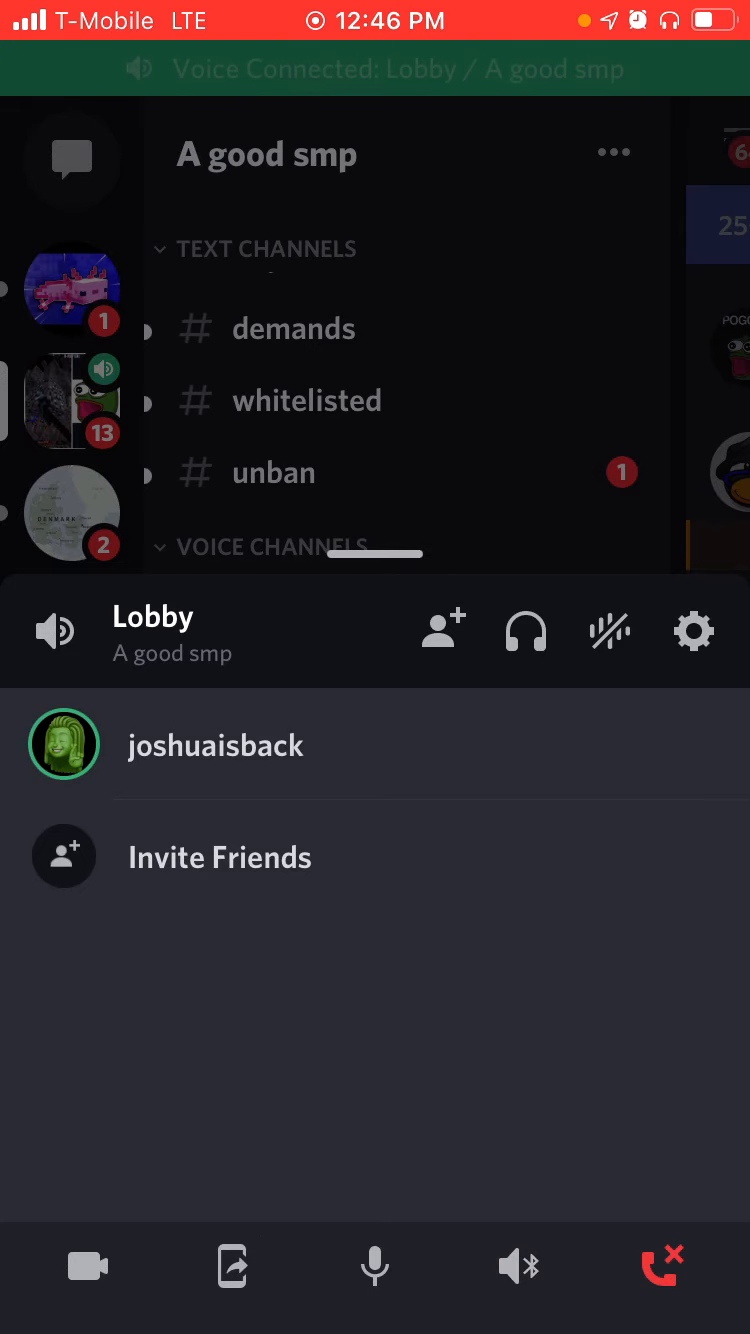
click(660, 1265)
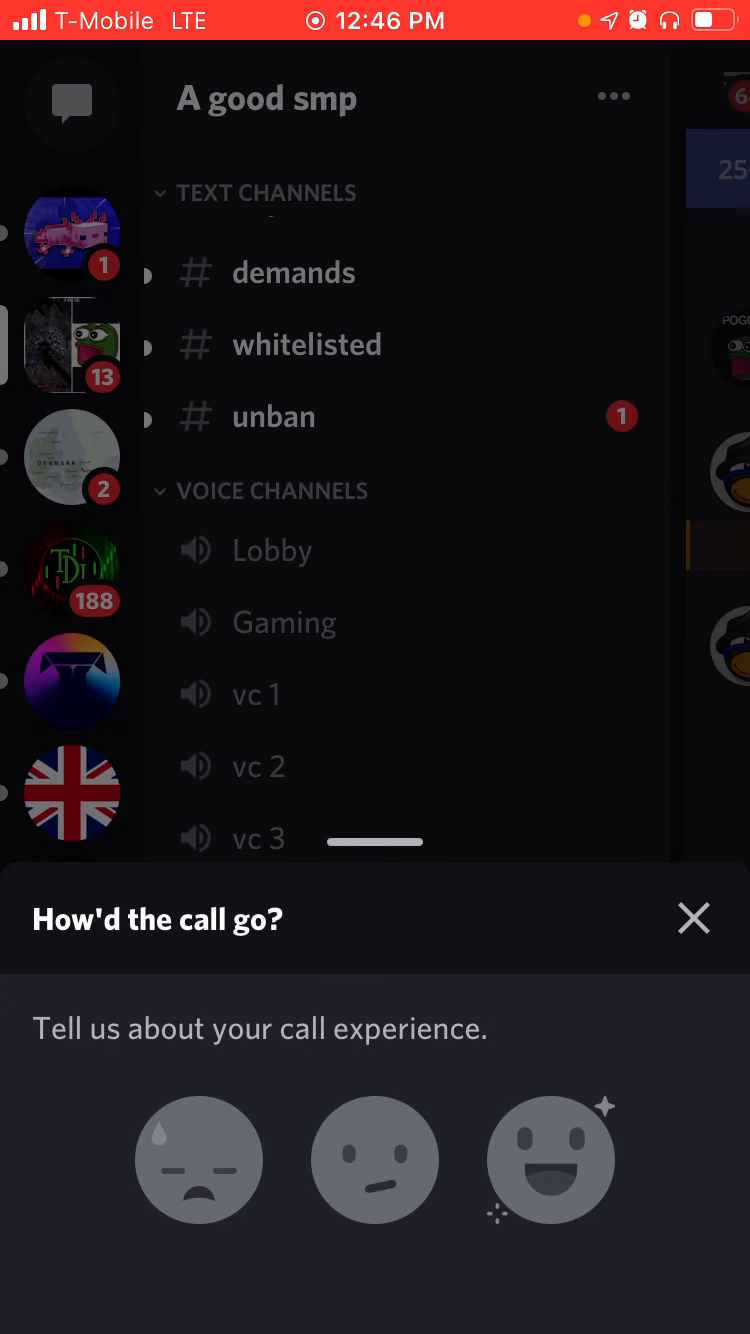
click(692, 918)
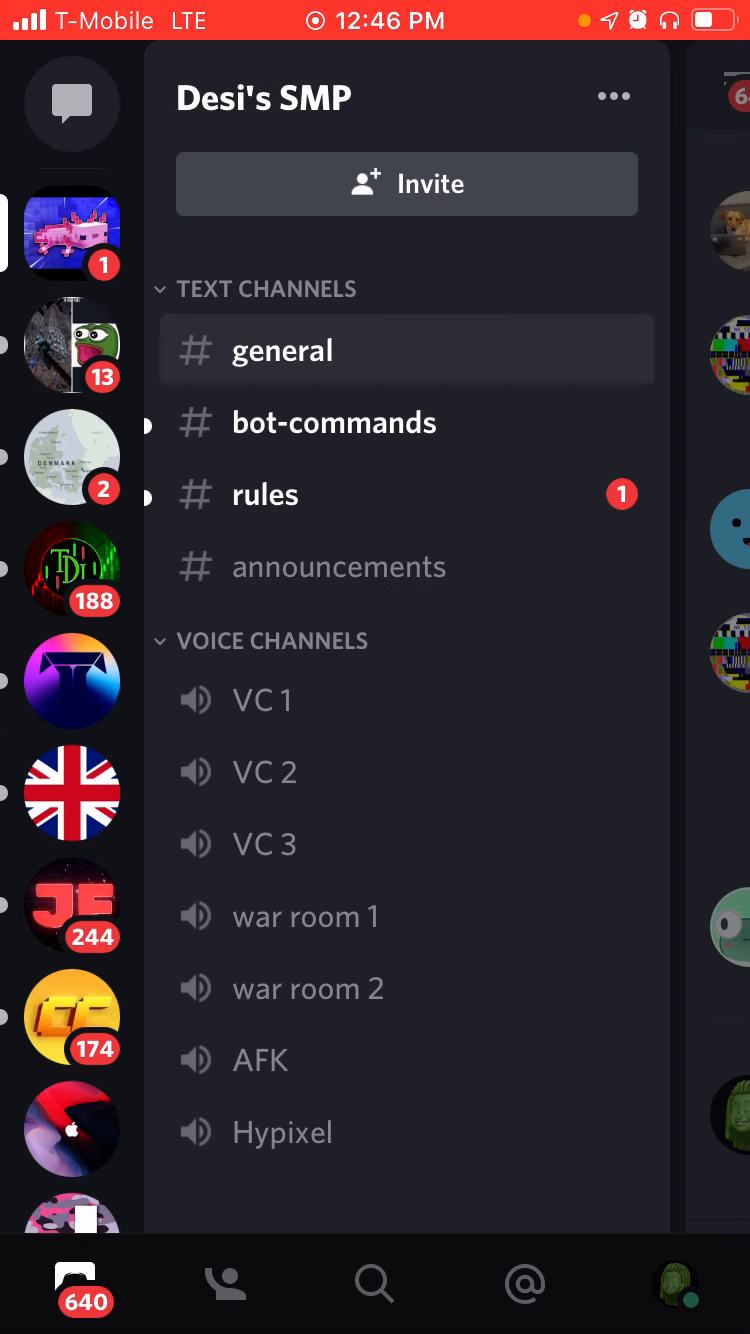
scroll(down, 3)
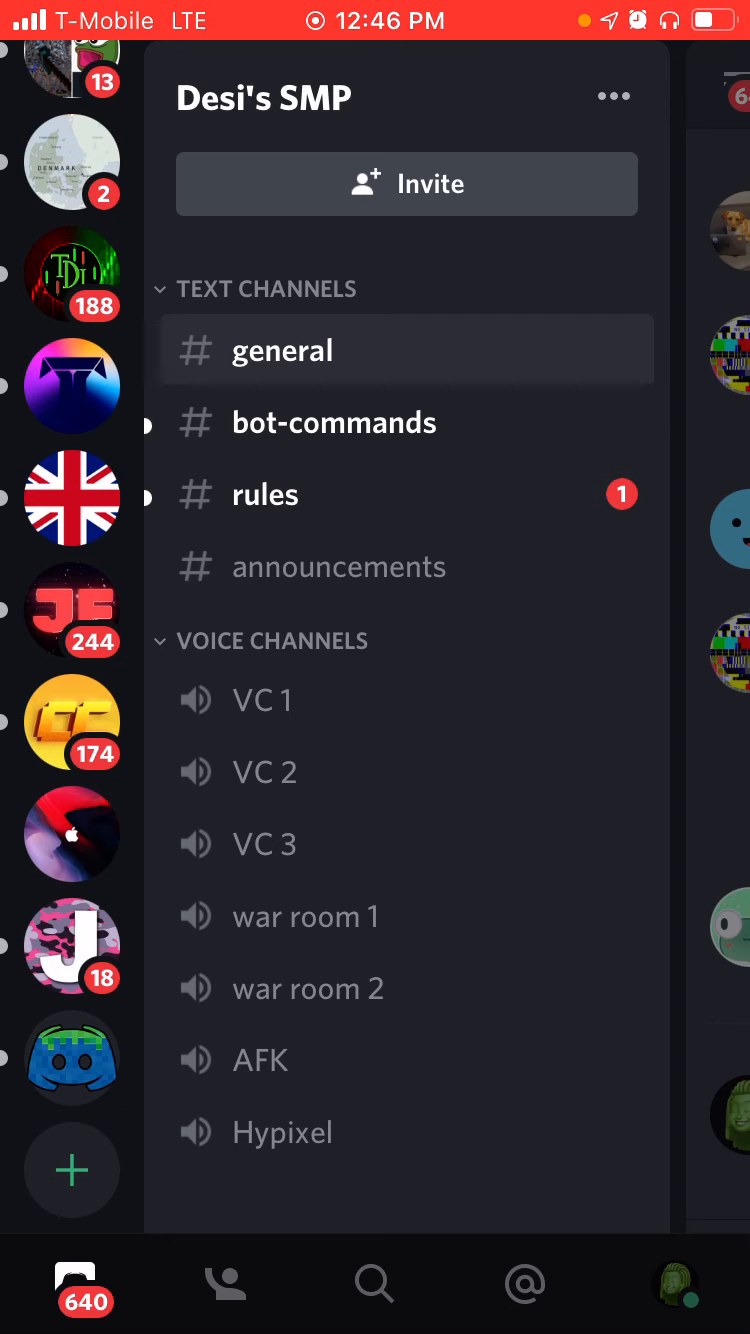
click(224, 1286)
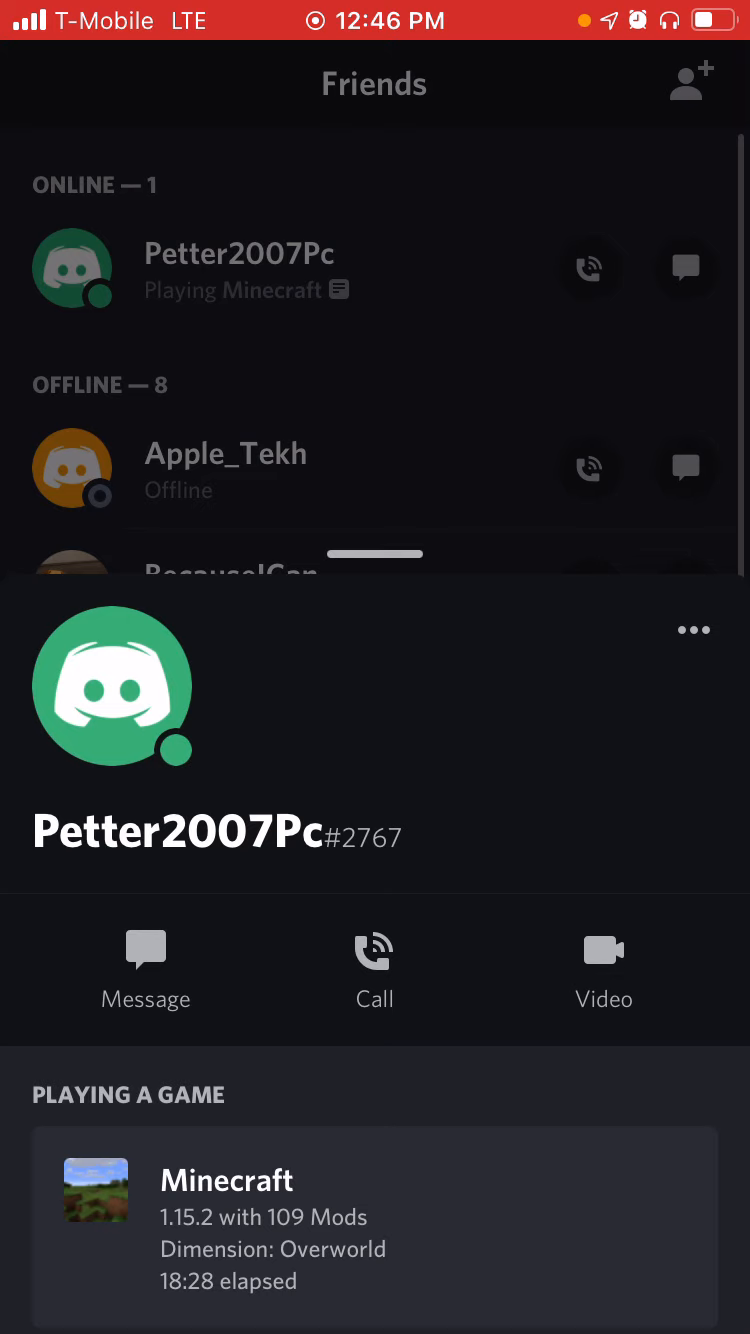
click(375, 553)
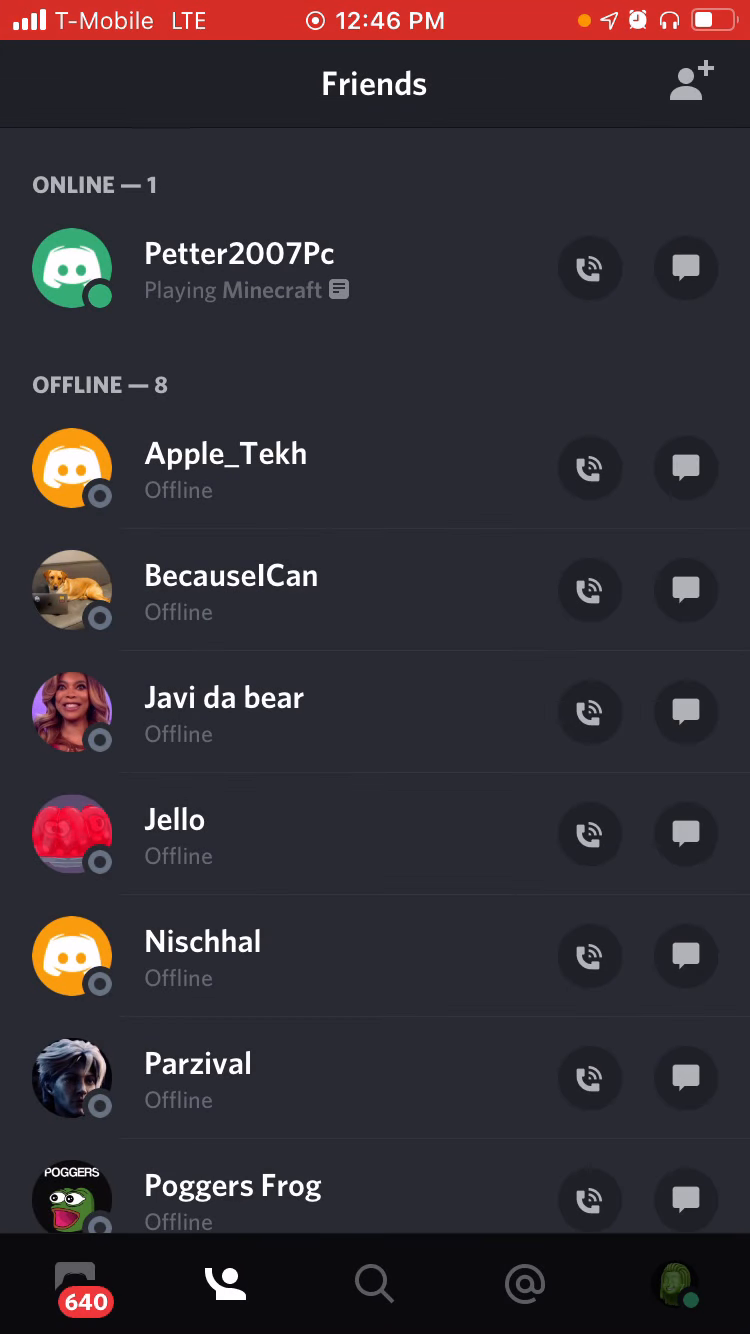
click(373, 1285)
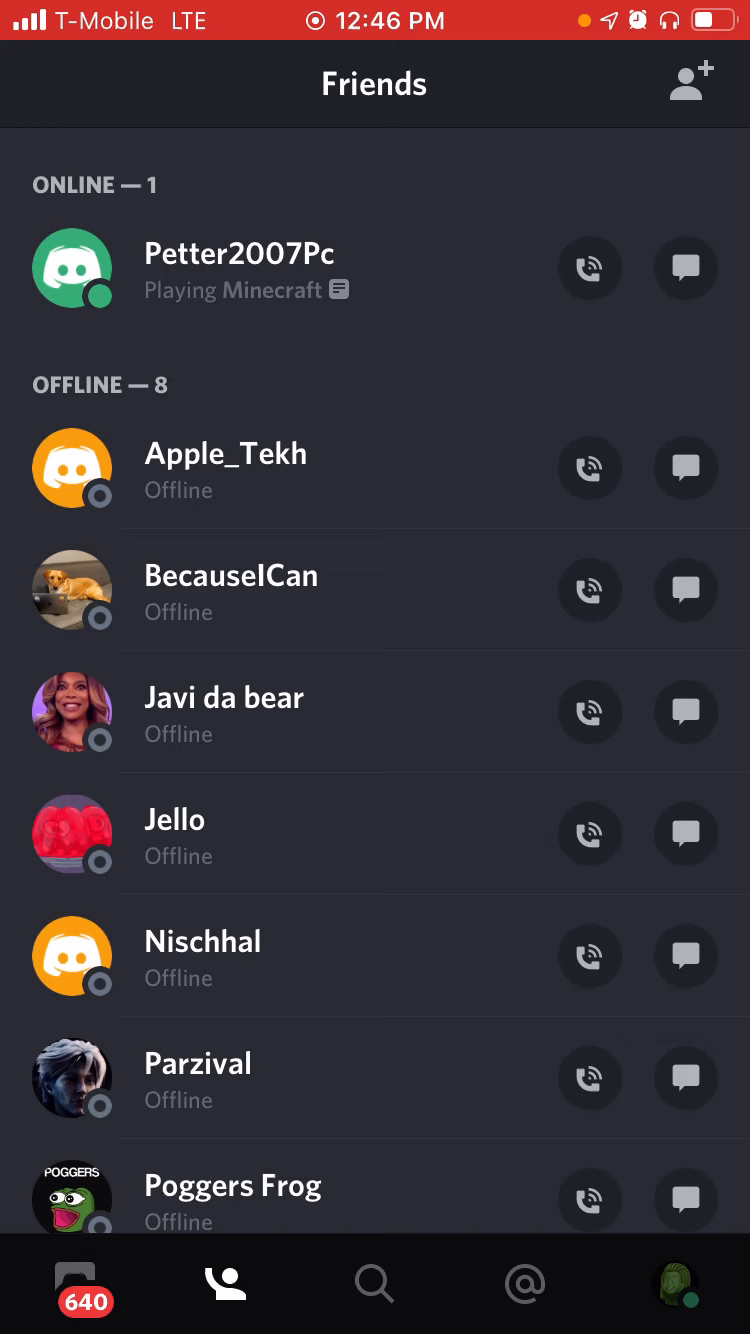
Scroll through the Recent Mentions feed from all servers
click(524, 1286)
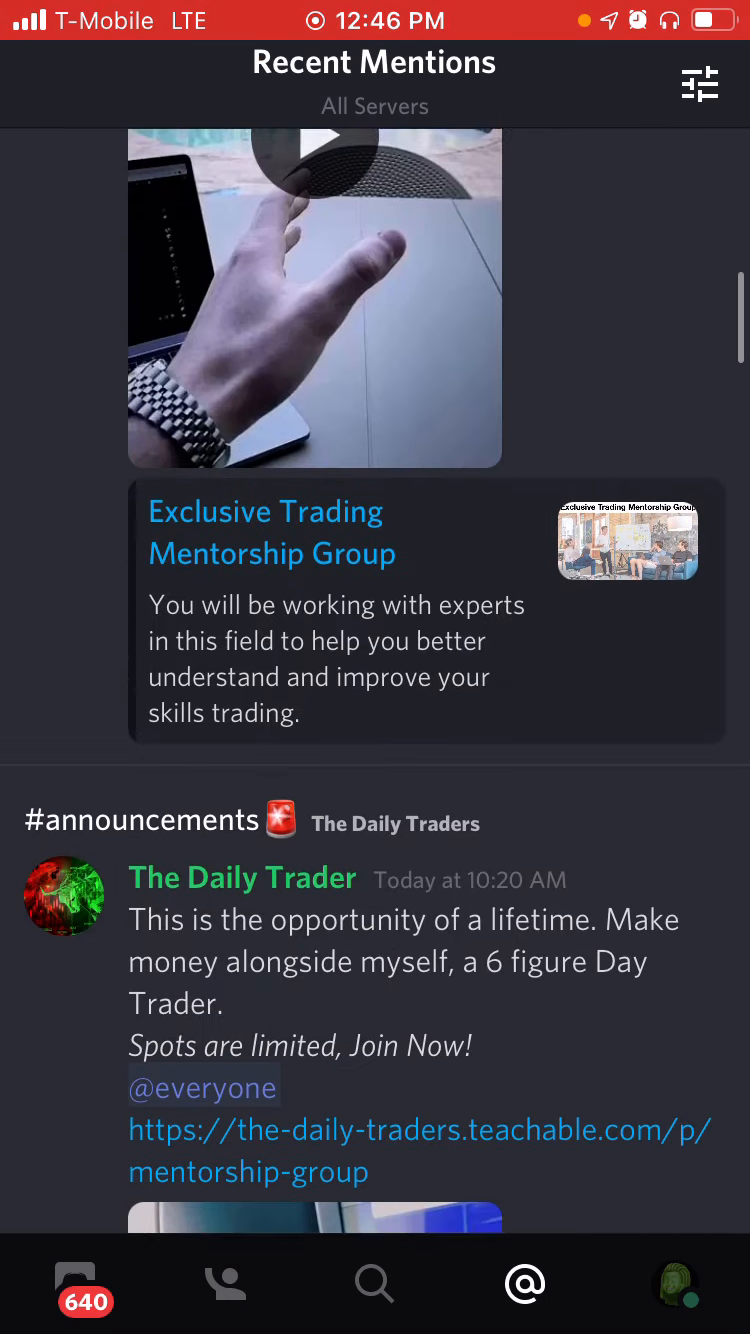
scroll(down, 3)
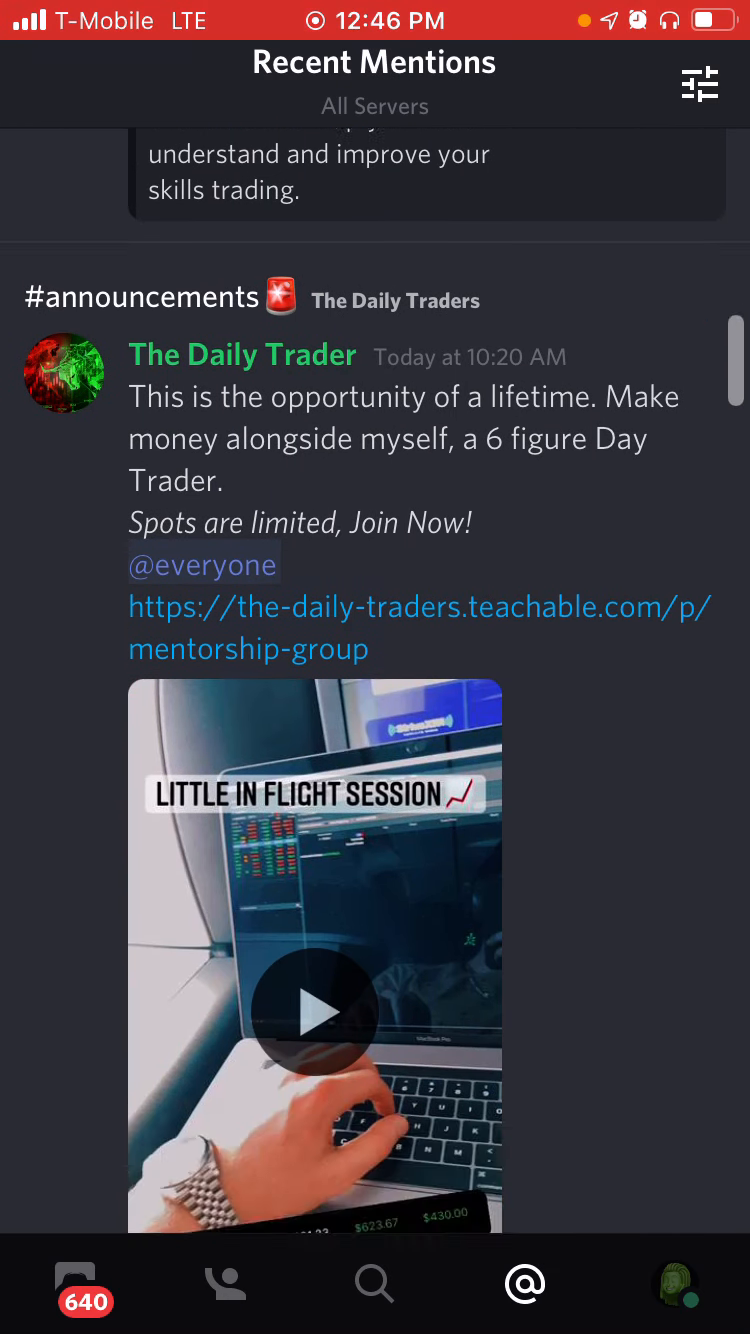
scroll(down, 3)
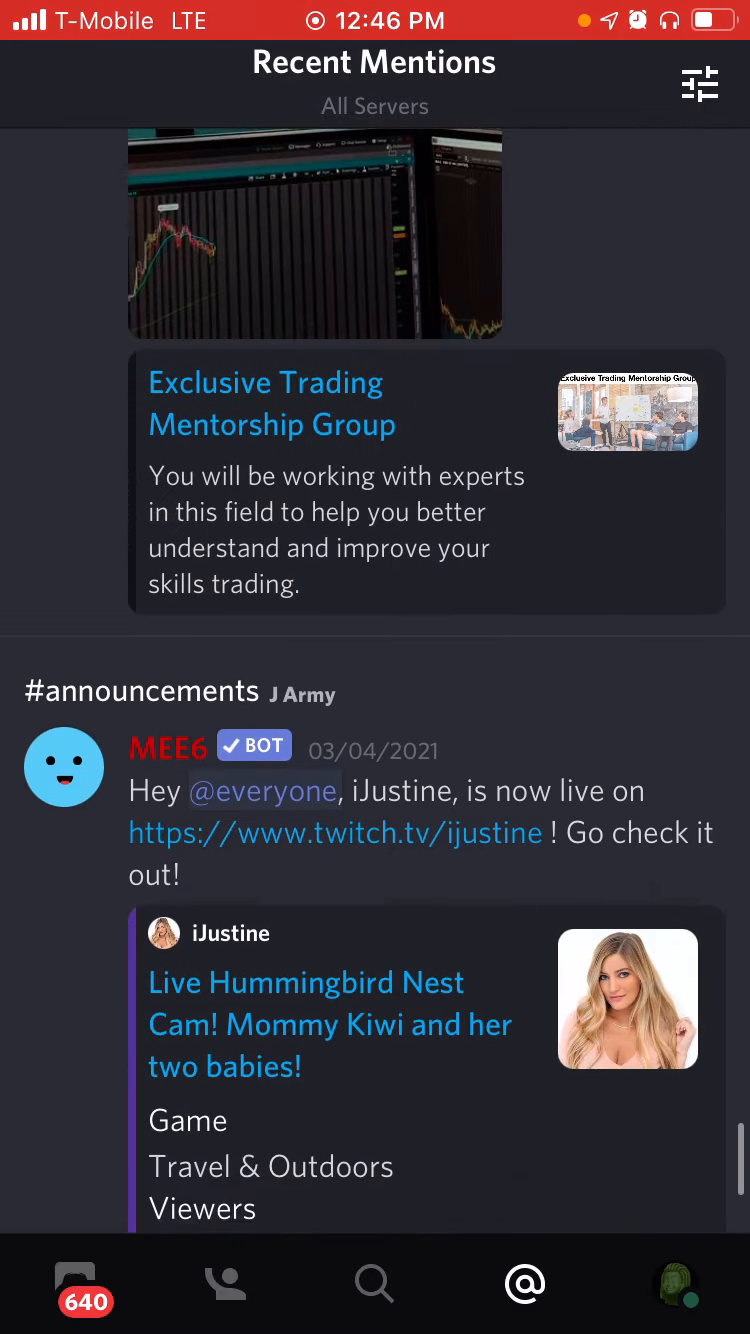
scroll(down, 3)
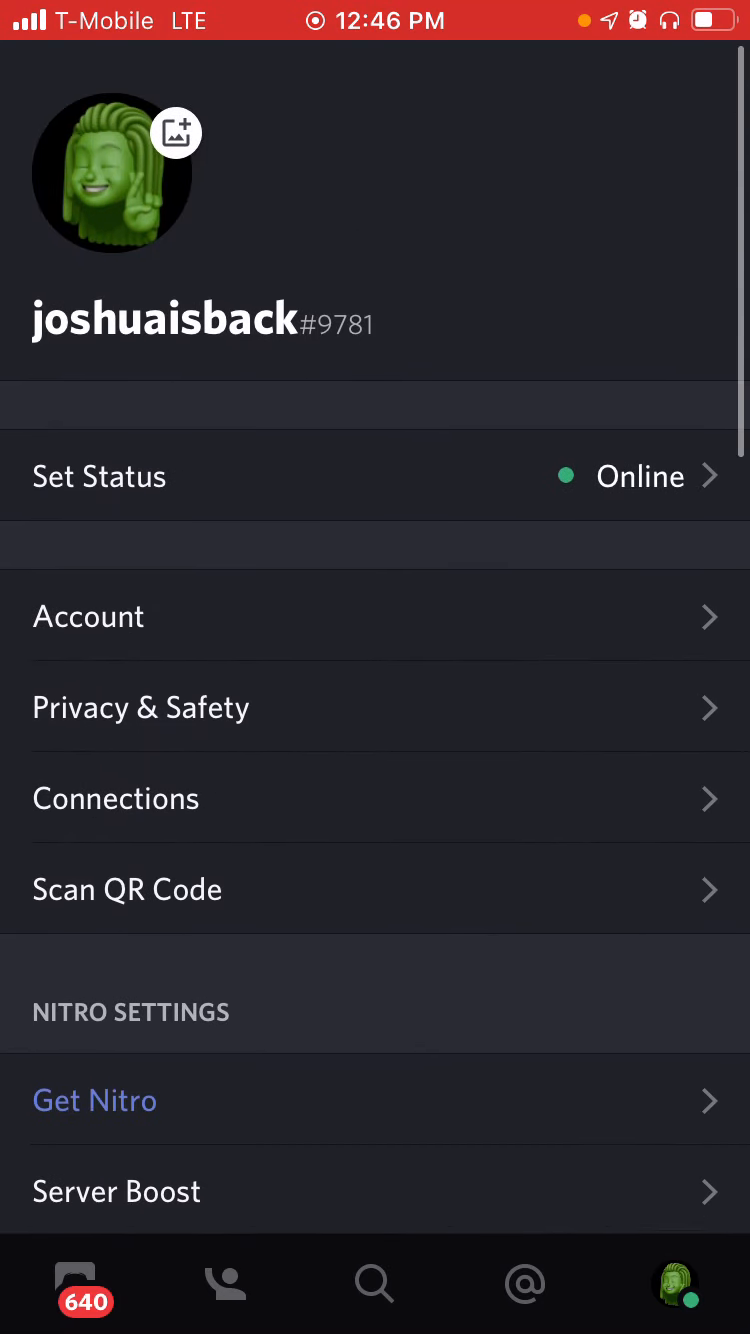
Return to Desi's SMP channel list via Home, then exit to the App Library
click(84, 1285)
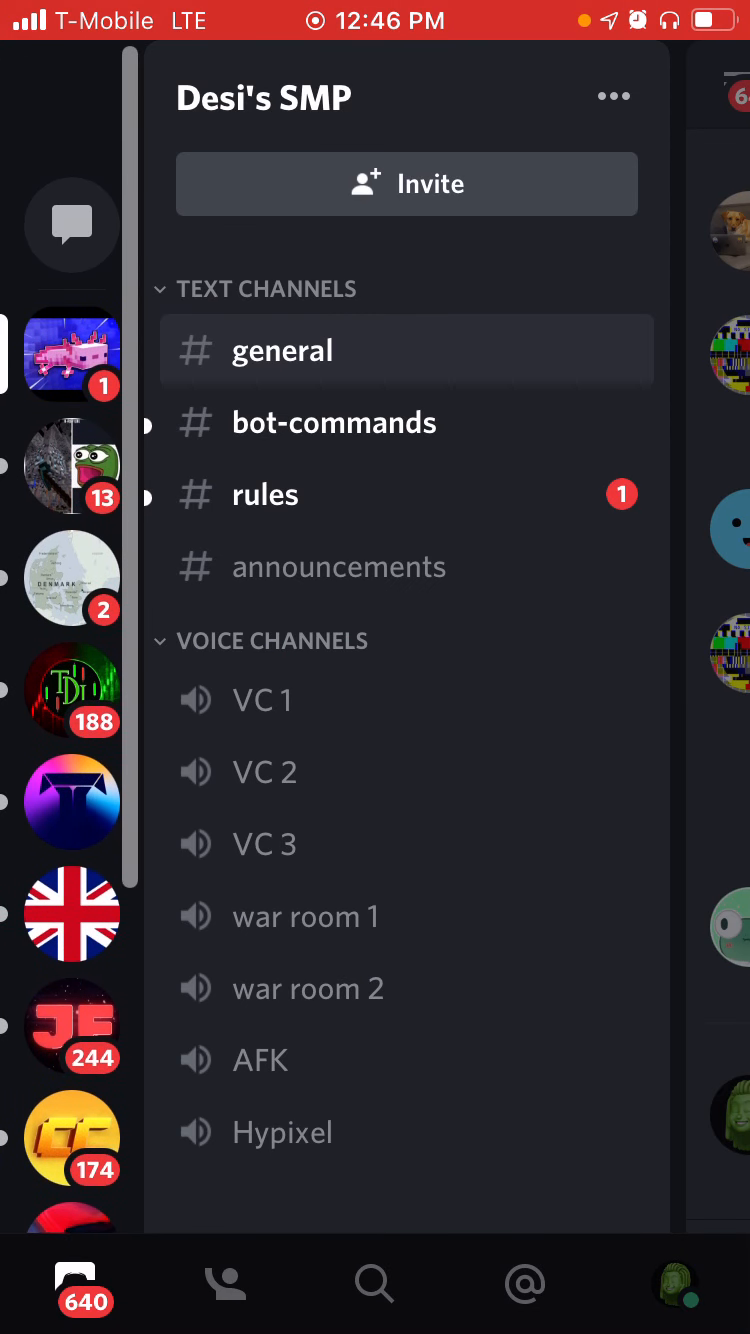
scroll(up, 3)
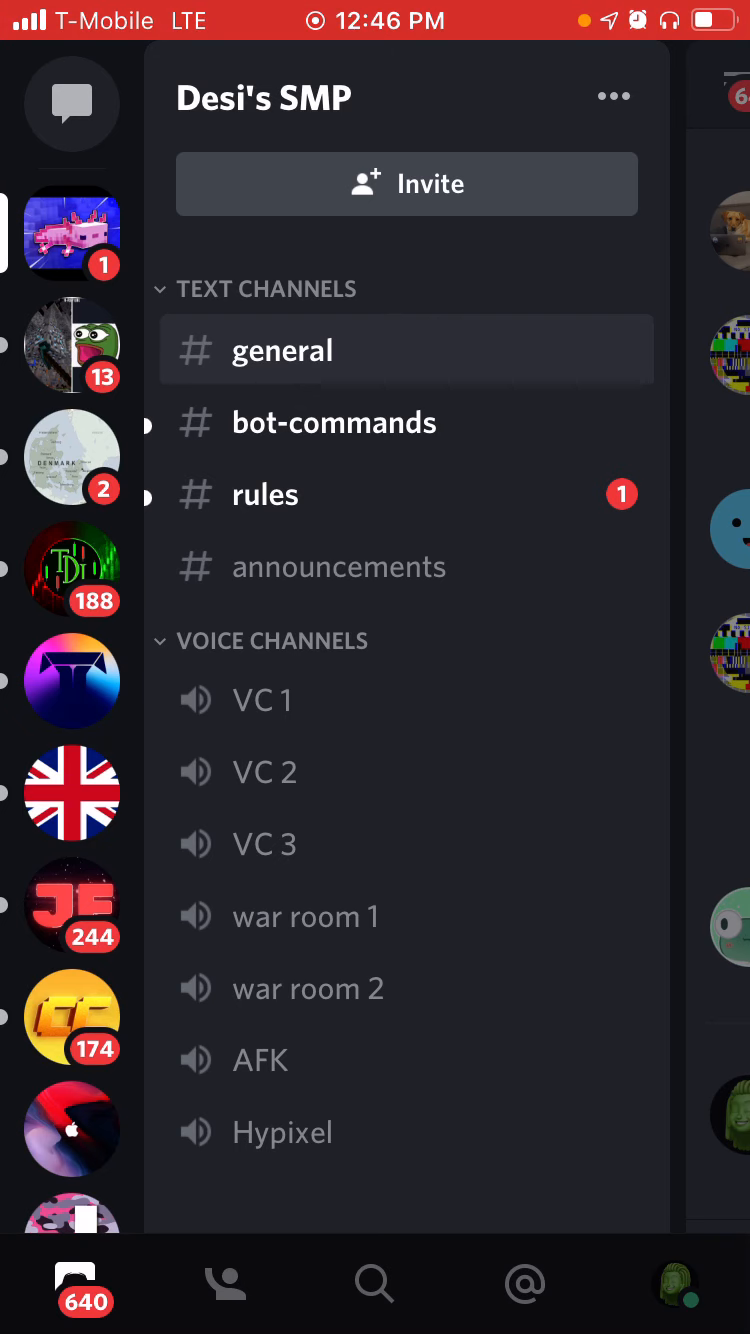
key(home)
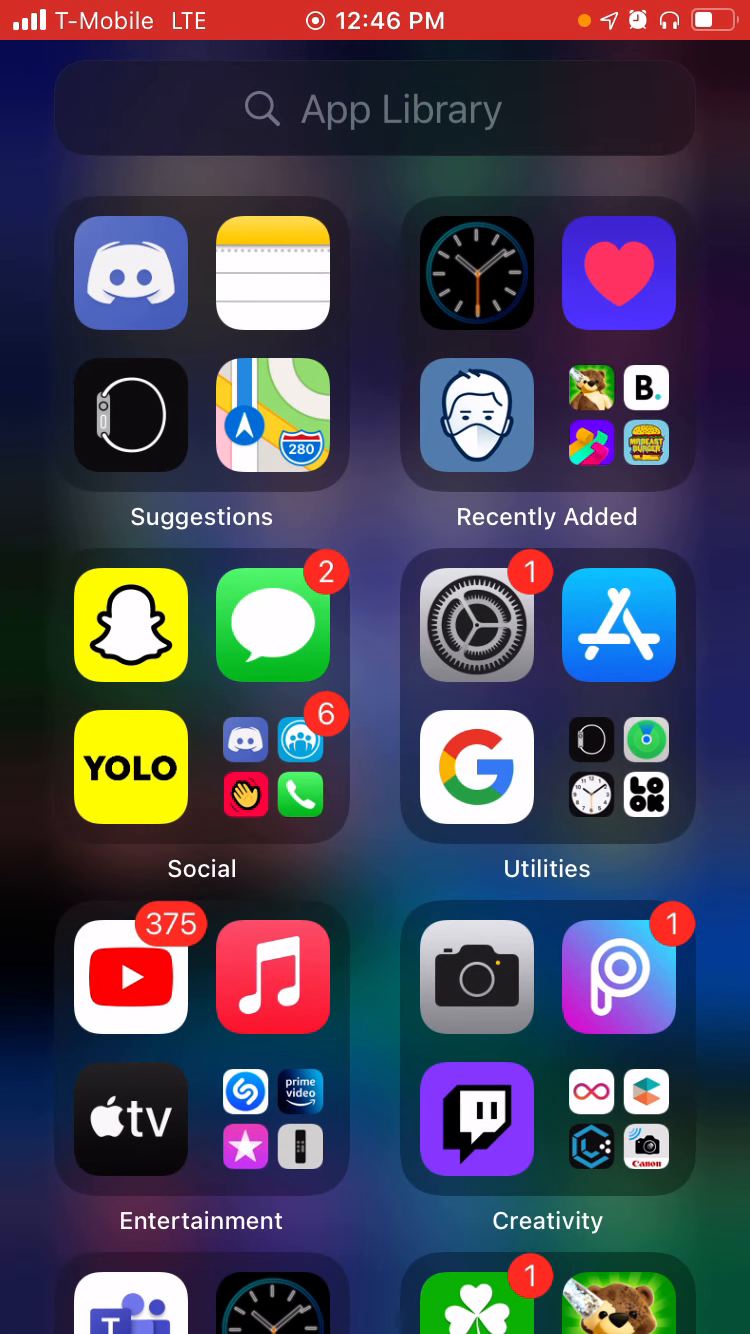